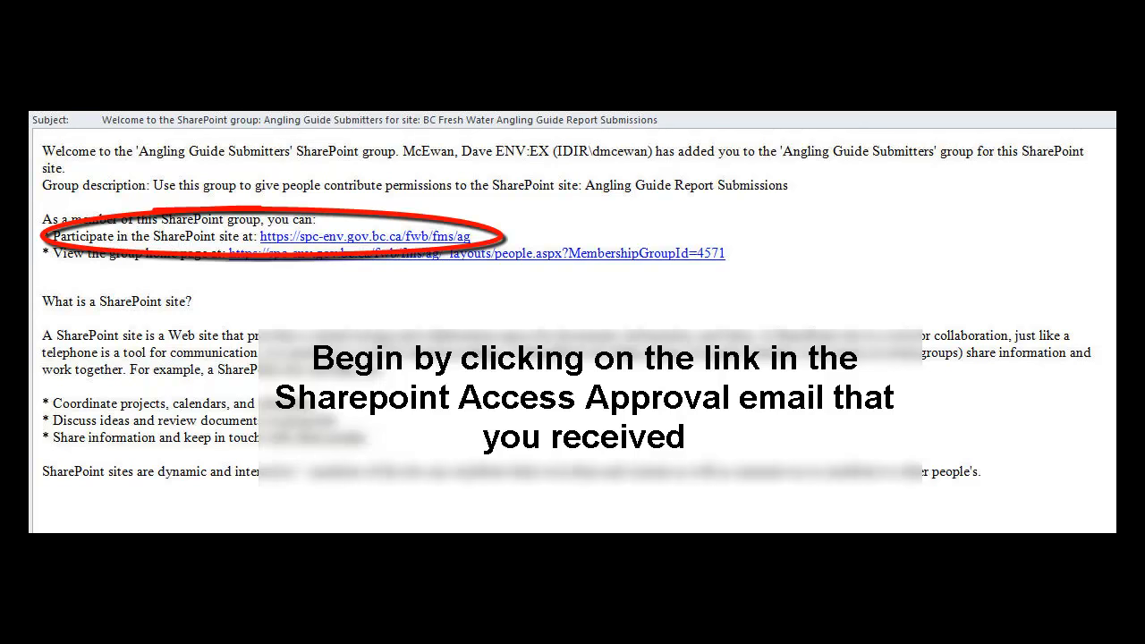
- Follow the 'Participate in the SharePoint site' link in the welcome email
{"action": "left_click", "coordinate": [362, 236]}
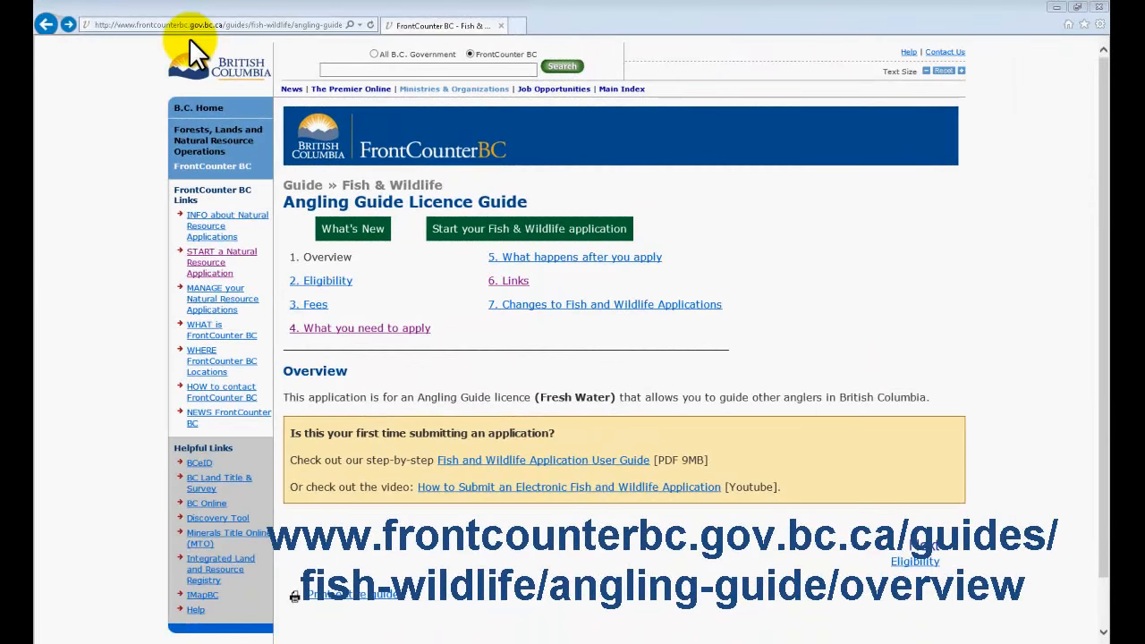
{"action": "mouse_move", "coordinate": [254, 297]}
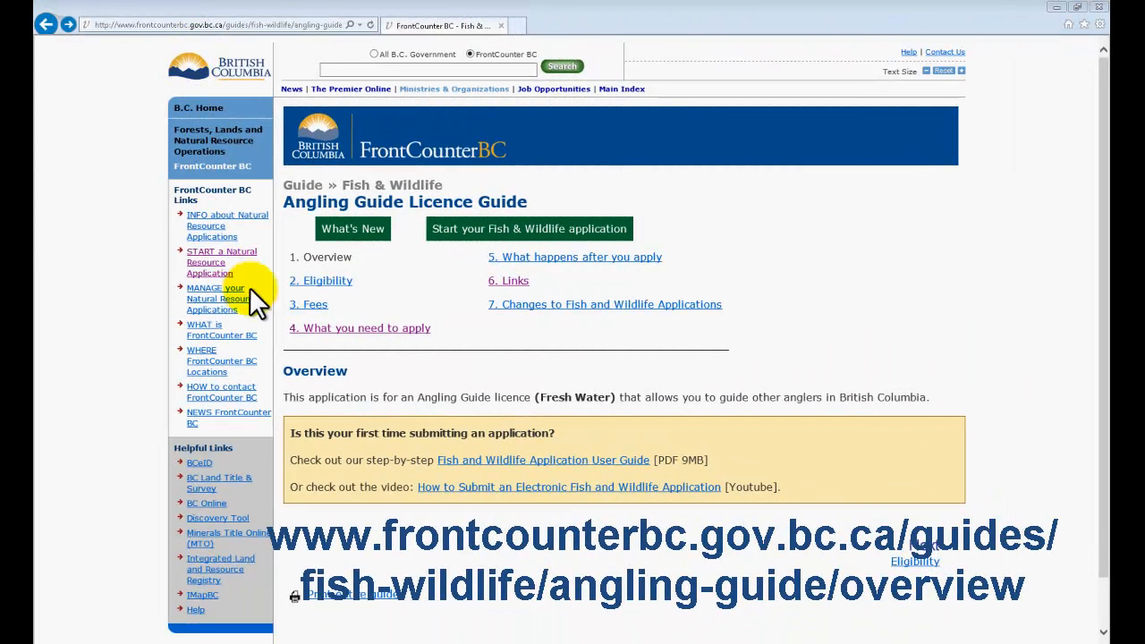
{"action": "mouse_move", "coordinate": [508, 279]}
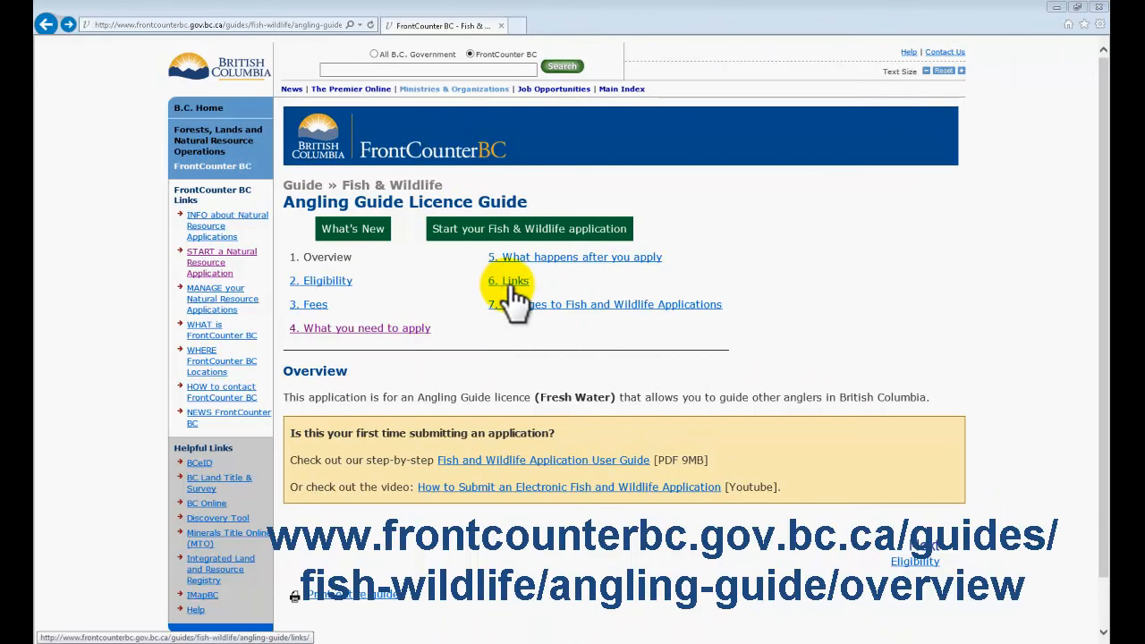
- Jump to section 6, Links, of the Angling Guide Licence Guide
{"action": "left_click", "coordinate": [508, 279]}
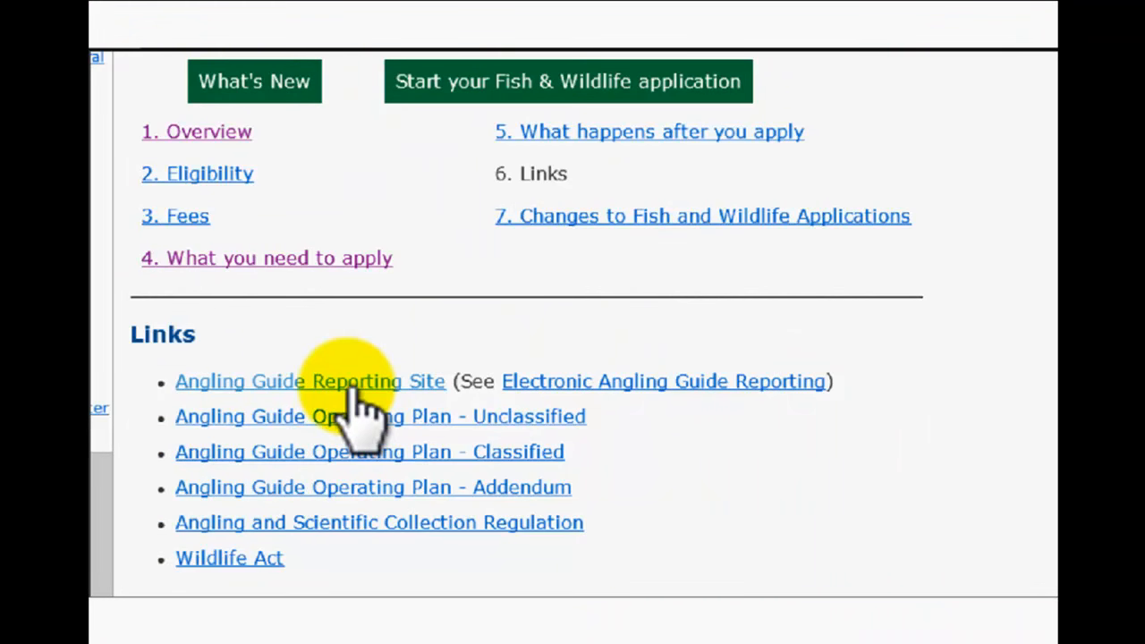
- Sign in to the Angling Guide Reporting Site as bceid\GuideDemo1 with its password
{"action": "left_click", "coordinate": [309, 379]}
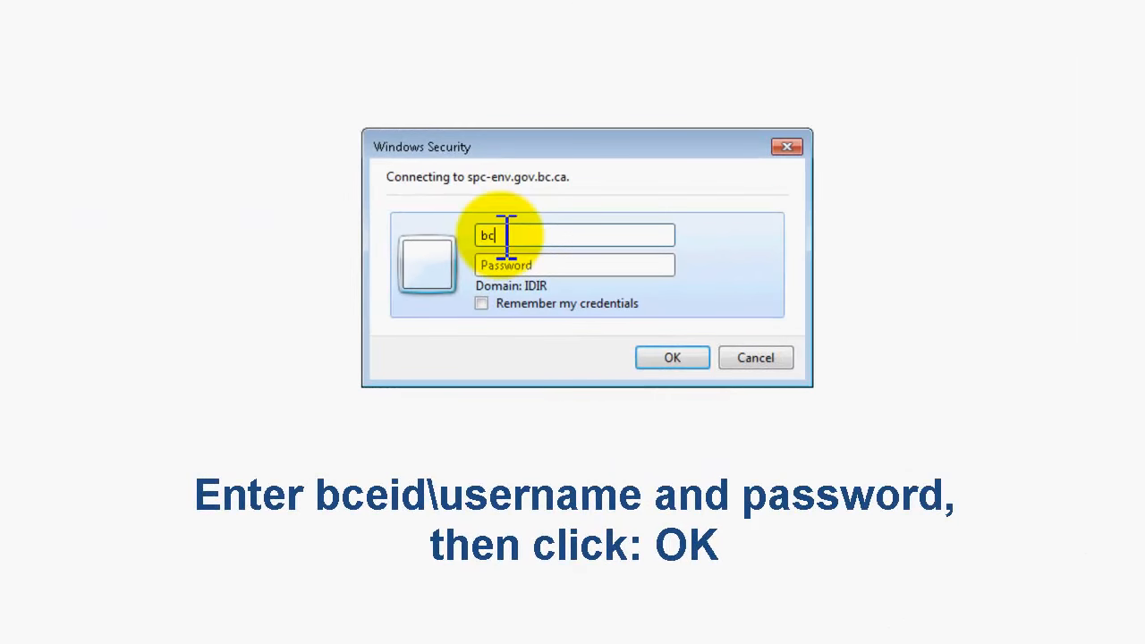
{"action": "type", "text": "eid"}
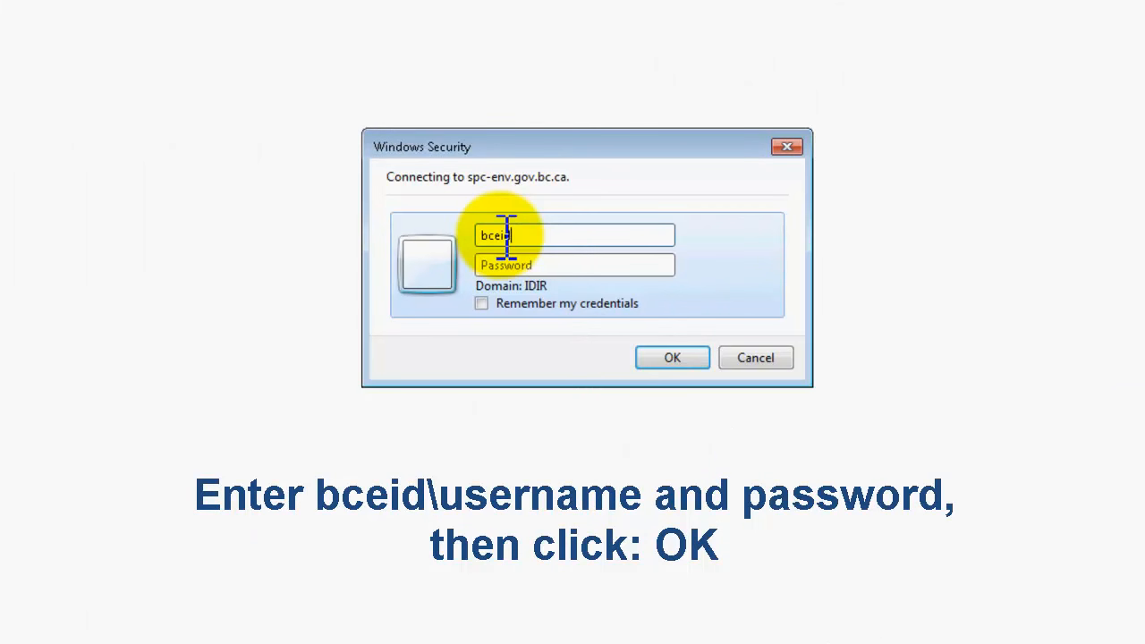
{"action": "type", "text": "\\G"}
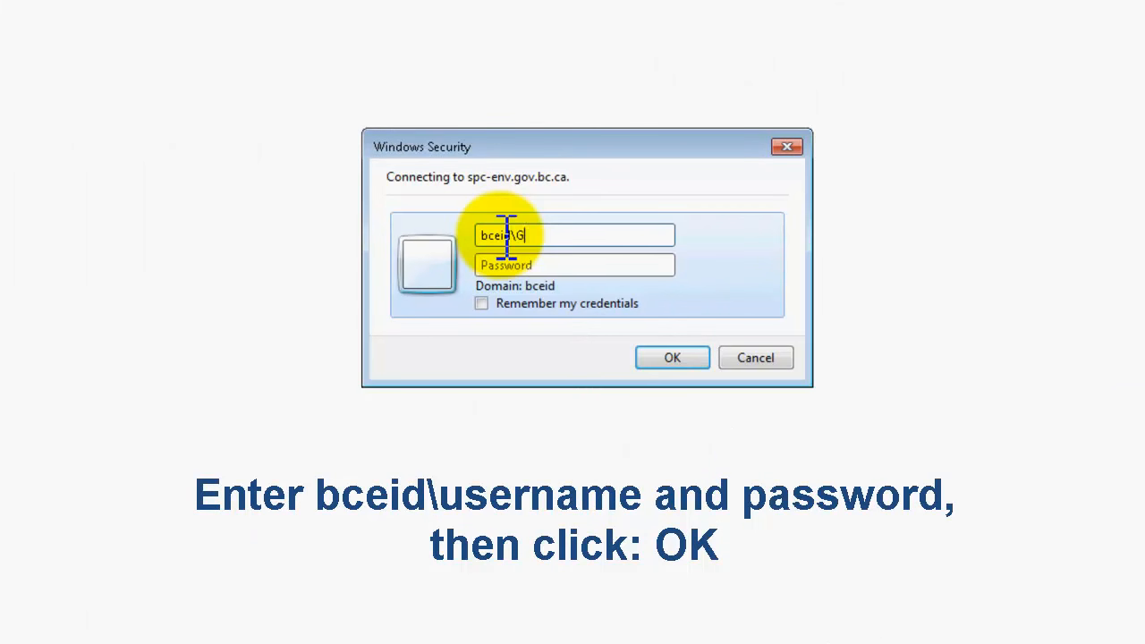
{"action": "type", "text": "uide"}
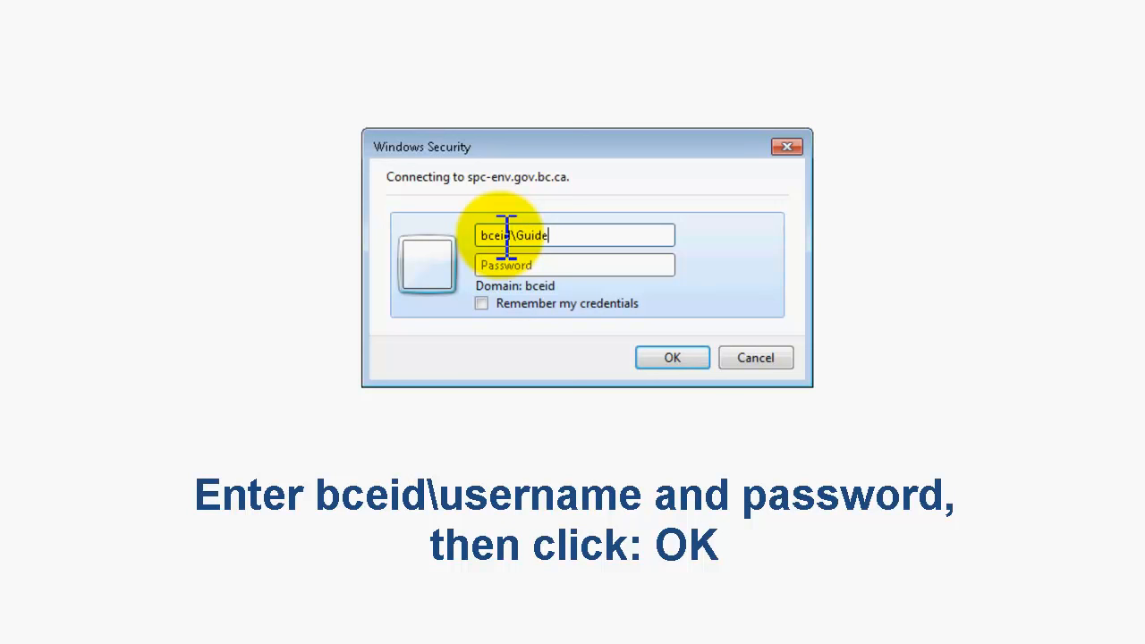
{"action": "type", "text": "Demo"}
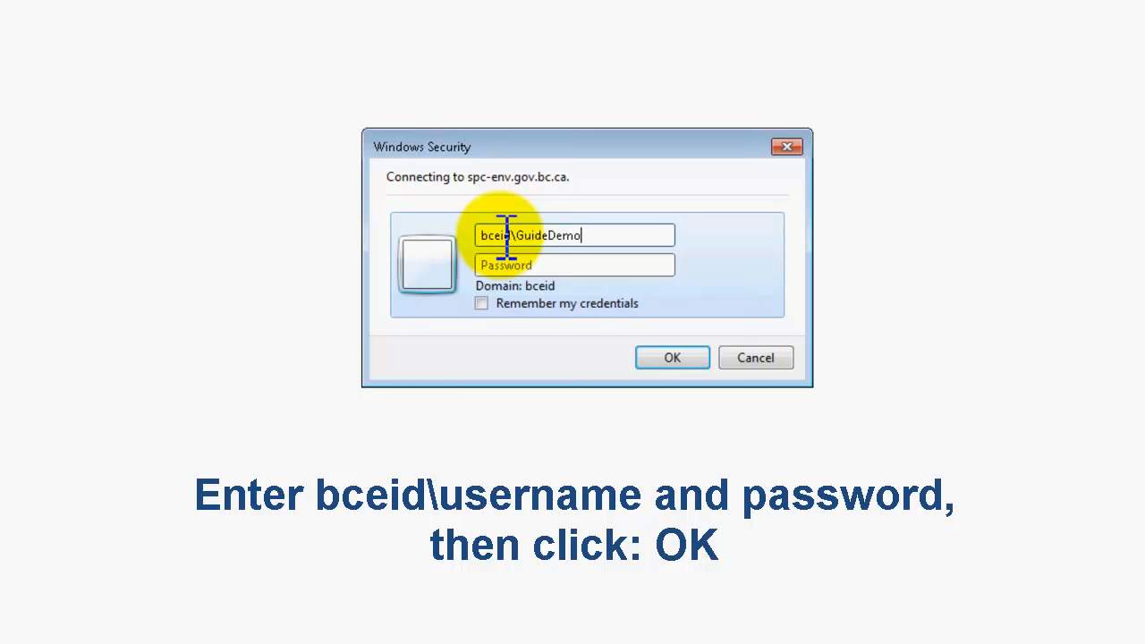
{"action": "type", "text": "1"}
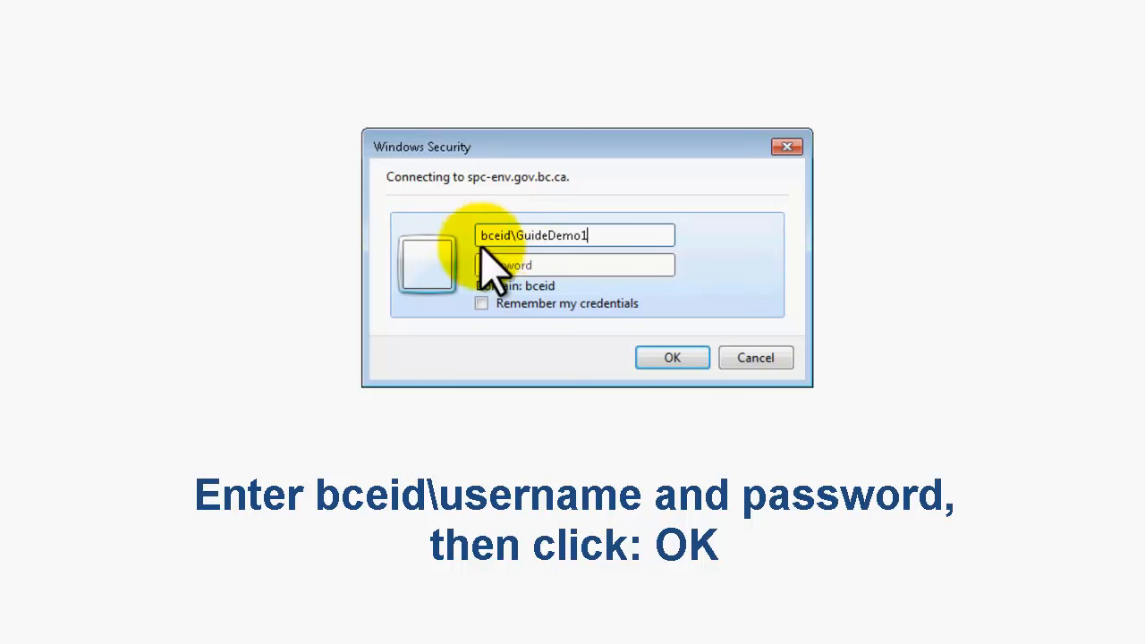
{"action": "left_click", "coordinate": [576, 265]}
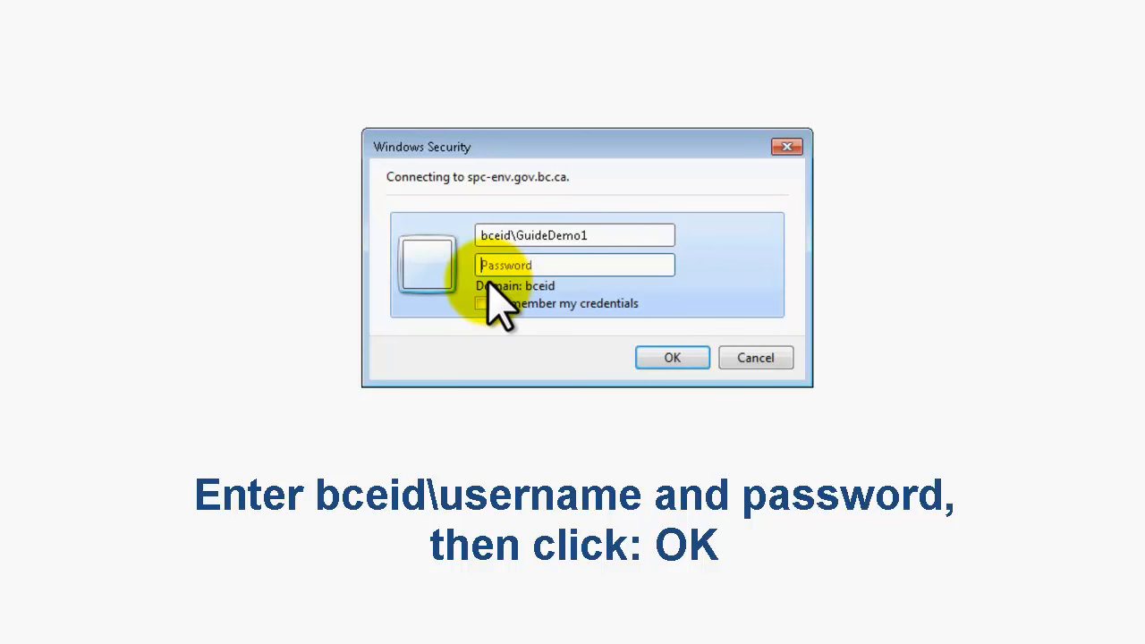
{"action": "type", "text": "••••"}
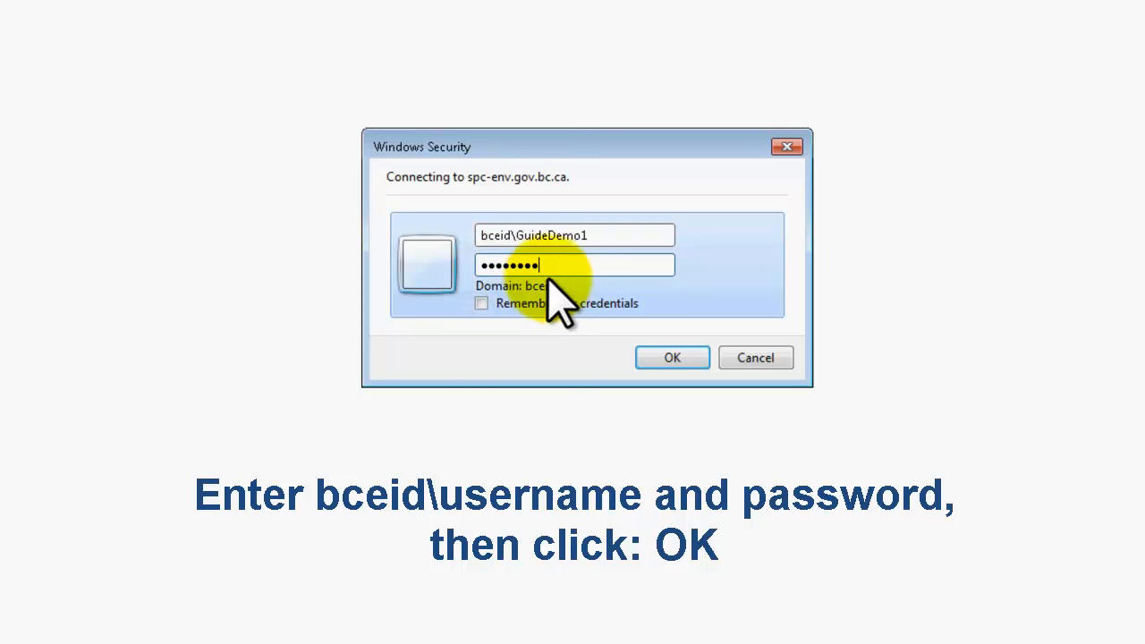
{"action": "left_click", "coordinate": [672, 358]}
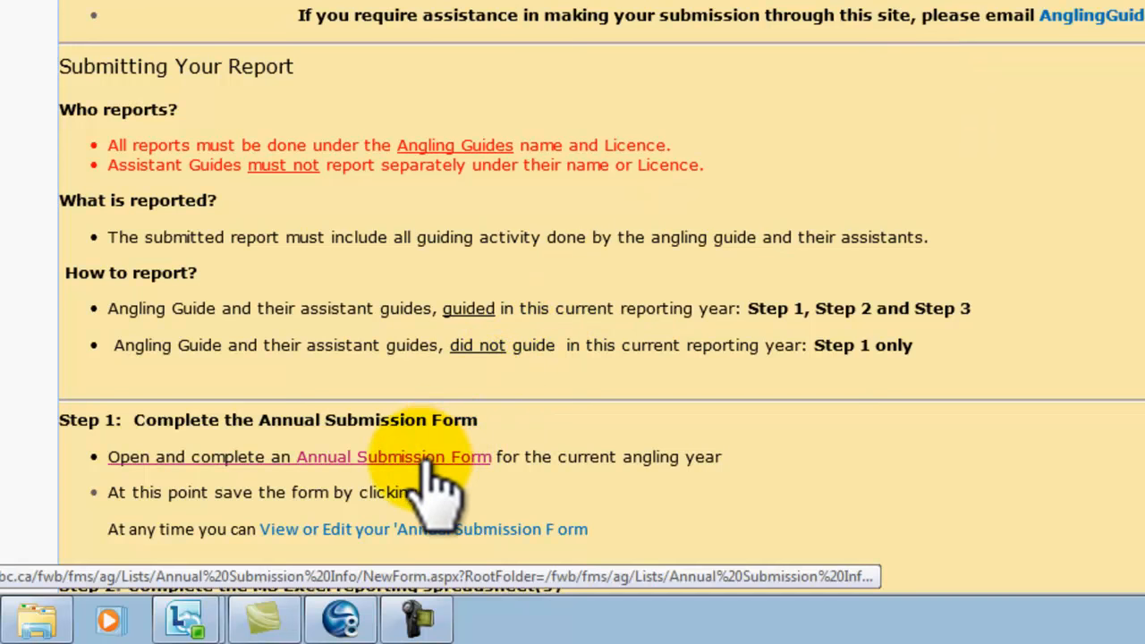
{"action": "mouse_move", "coordinate": [429, 483]}
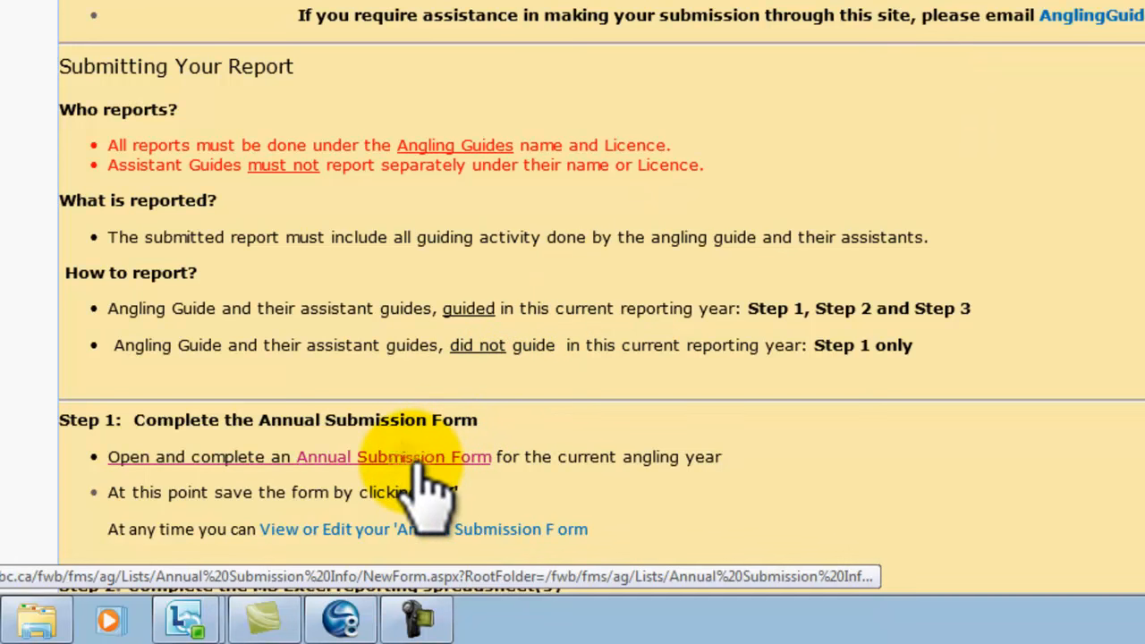
- Start a new Annual Submission Form from Step 1 of the reporting site
{"action": "left_click", "coordinate": [394, 456]}
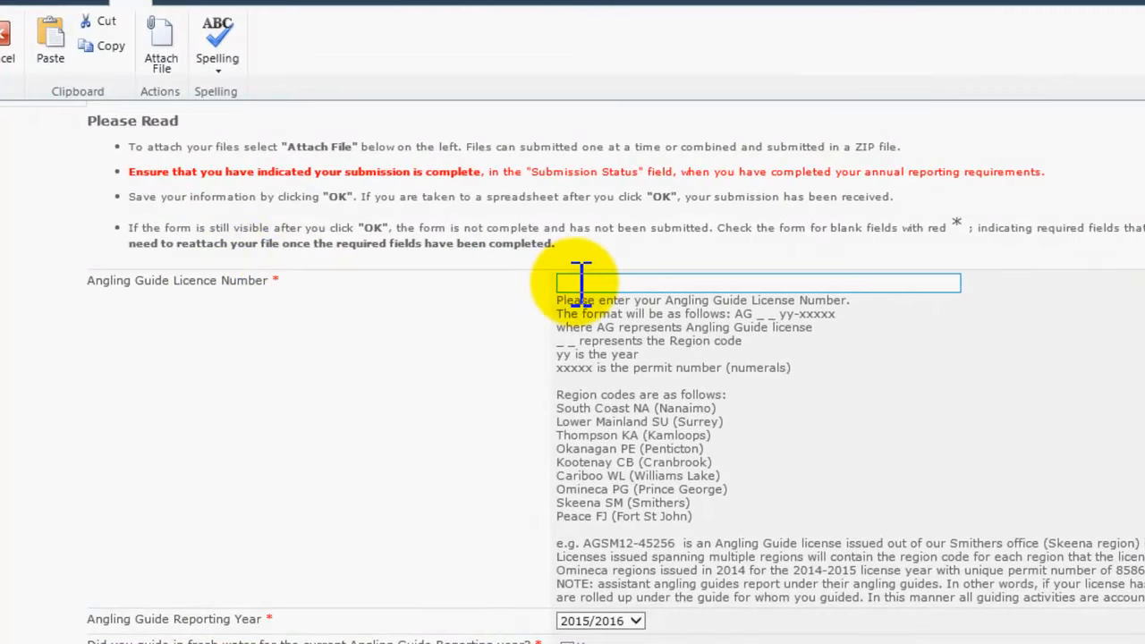
- Enter AGSM16-98765 as the Angling Guide Licence Number
{"action": "scroll", "scroll_direction": "down", "scroll_amount": 3}
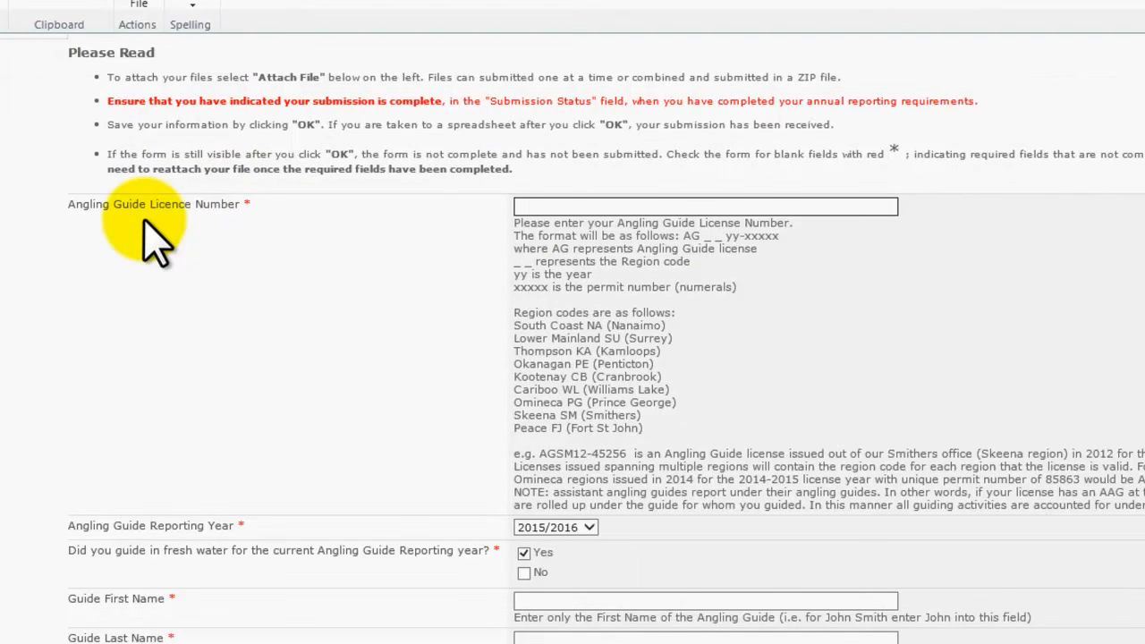
{"action": "left_click", "coordinate": [705, 208]}
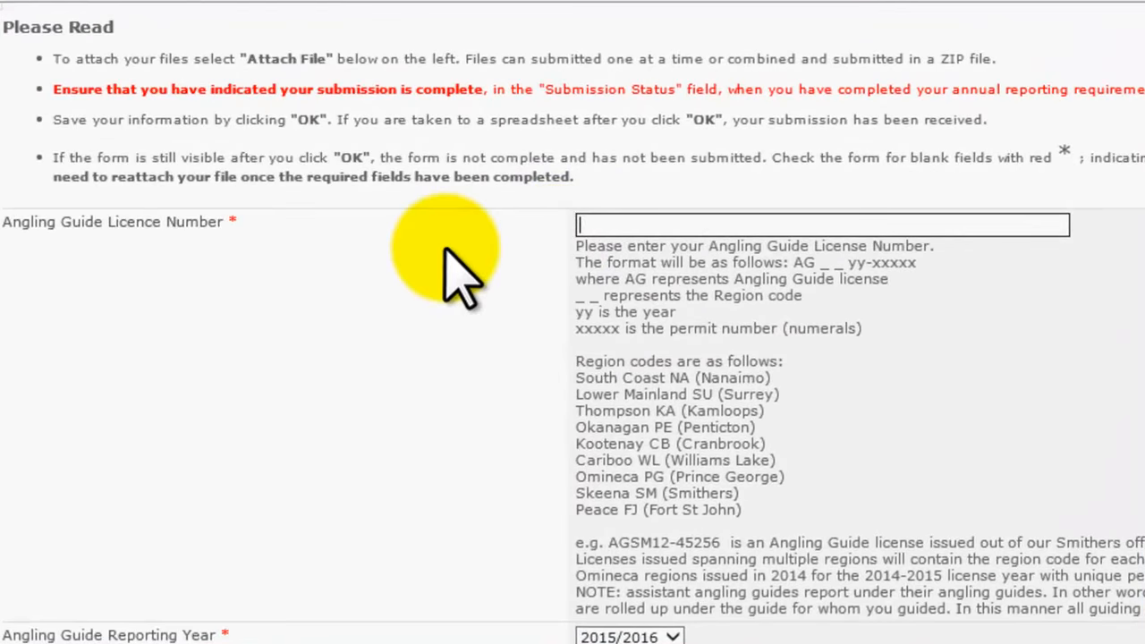
{"action": "type", "text": "A"}
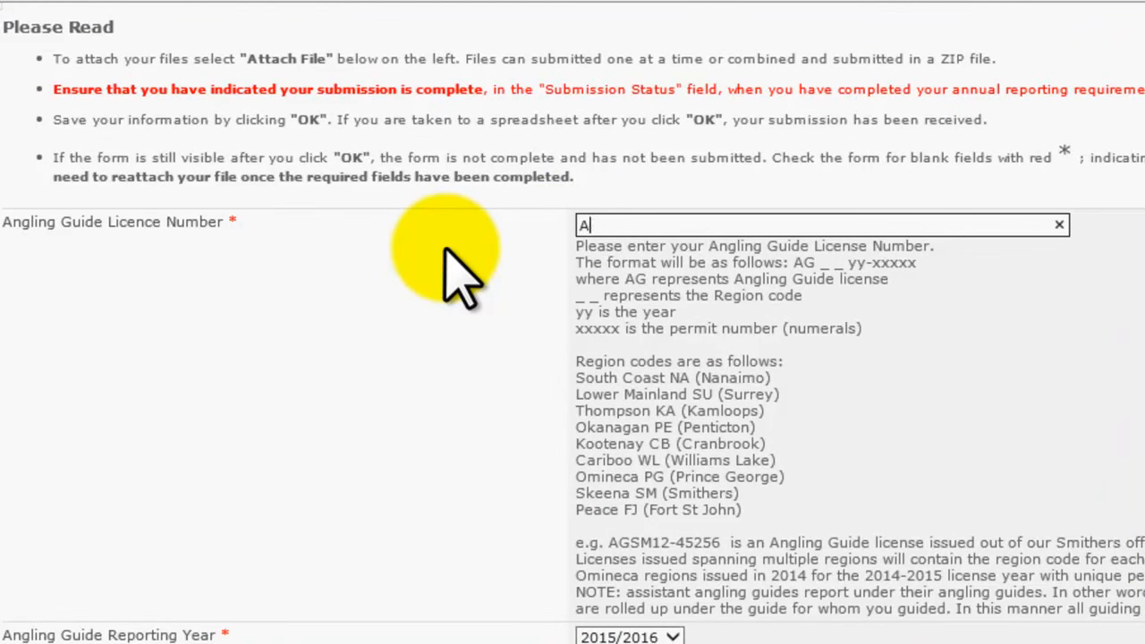
{"action": "type", "text": "GS"}
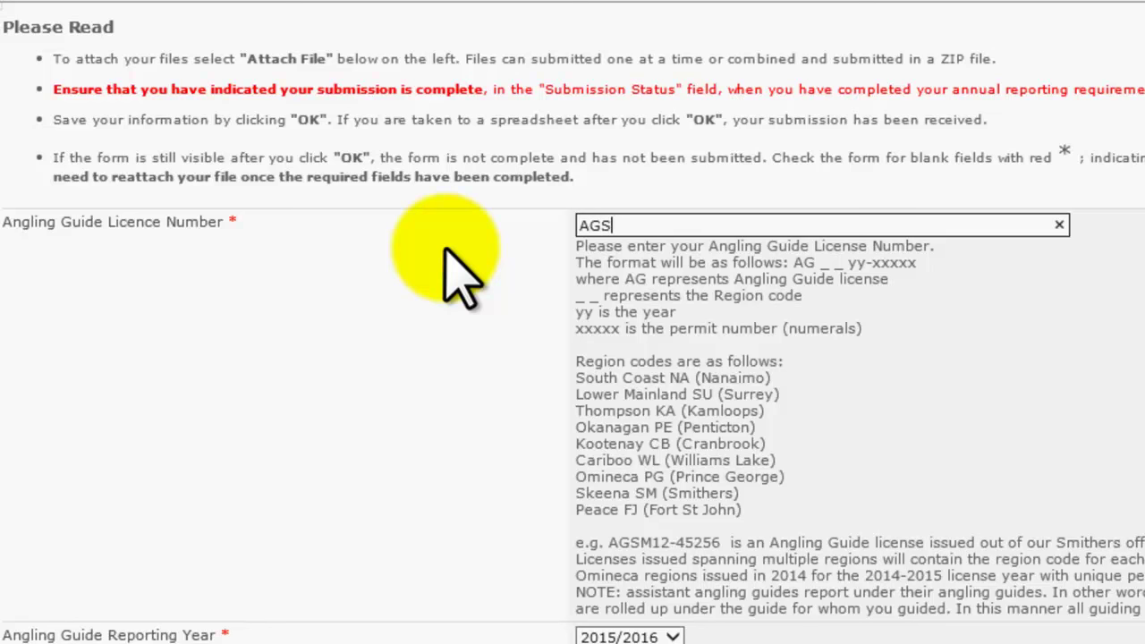
{"action": "type", "text": "SM1"}
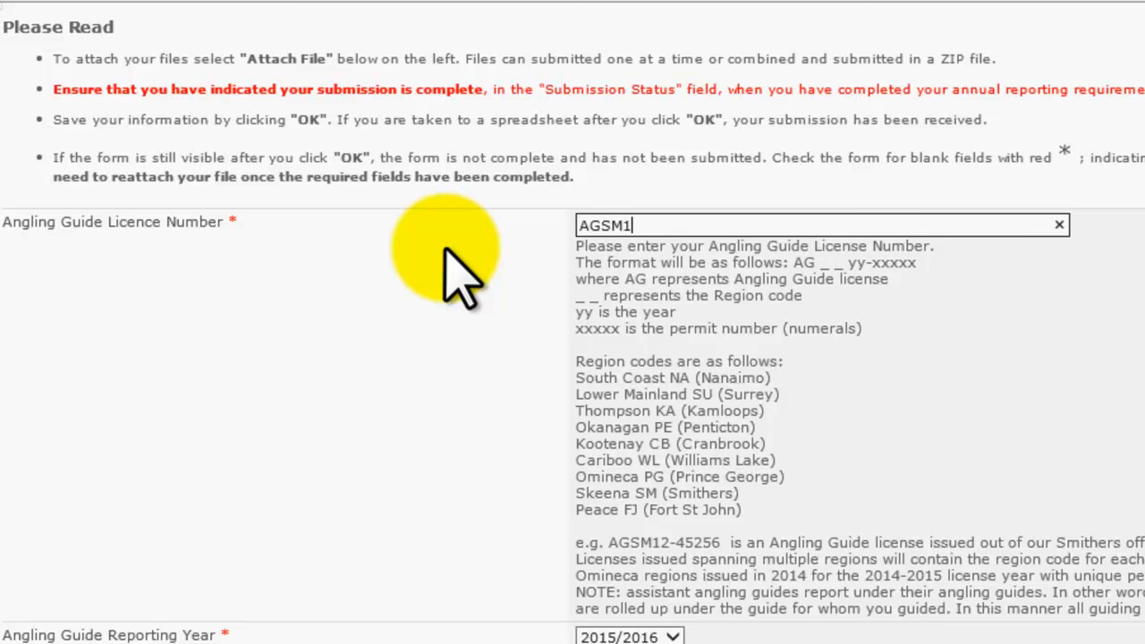
{"action": "type", "text": "6-"}
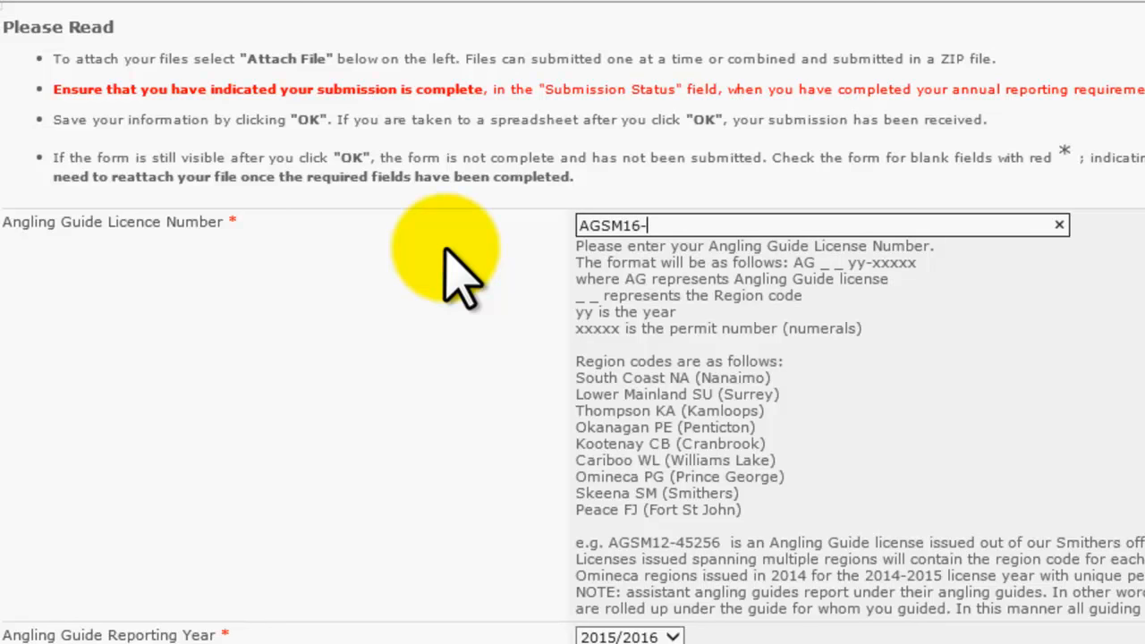
{"action": "type", "text": "987"}
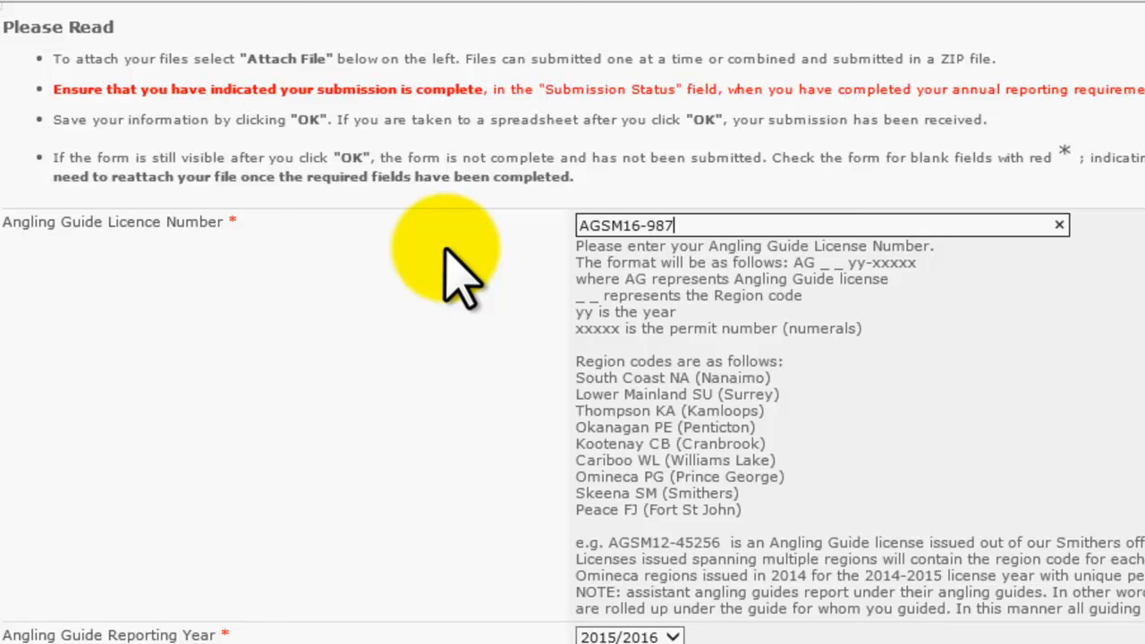
{"action": "type", "text": "65"}
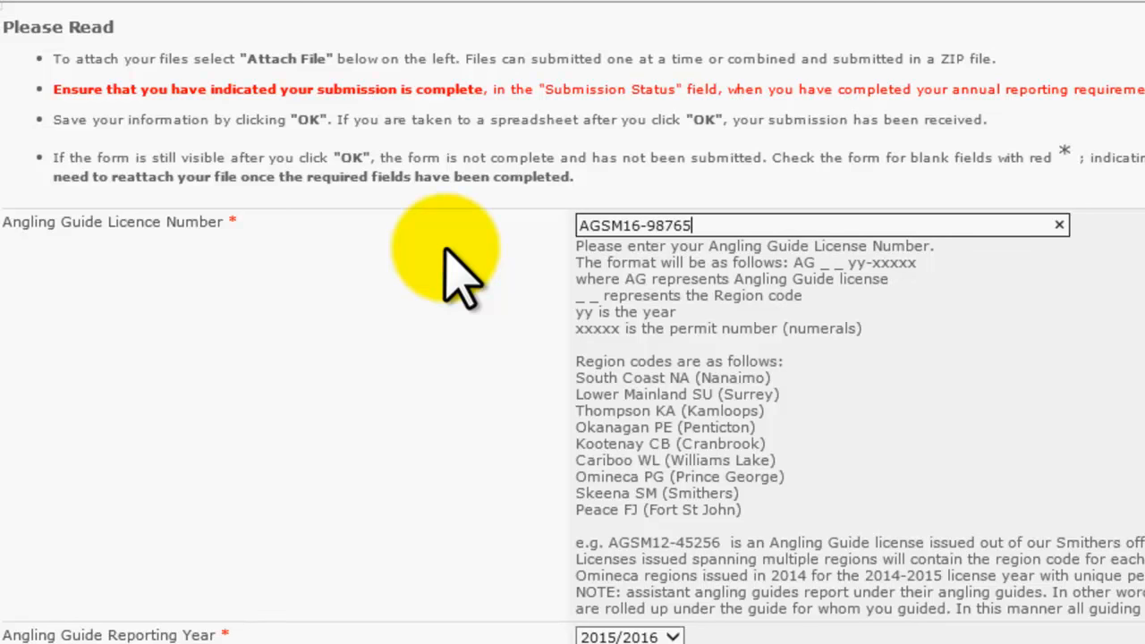
{"action": "mouse_move", "coordinate": [931, 358]}
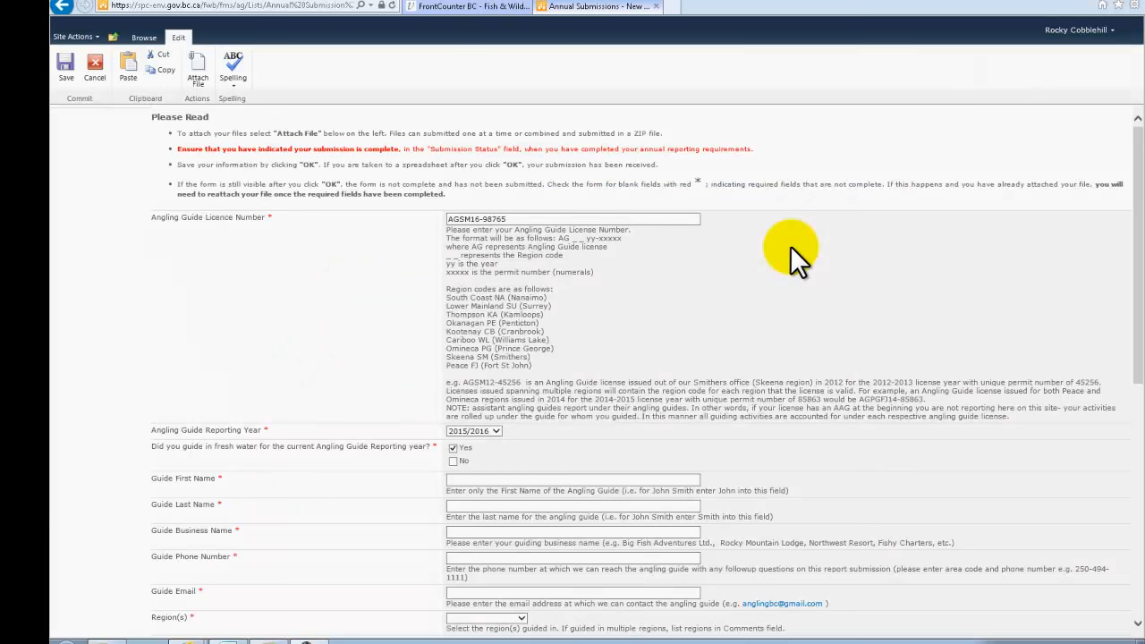
{"action": "mouse_move", "coordinate": [504, 456]}
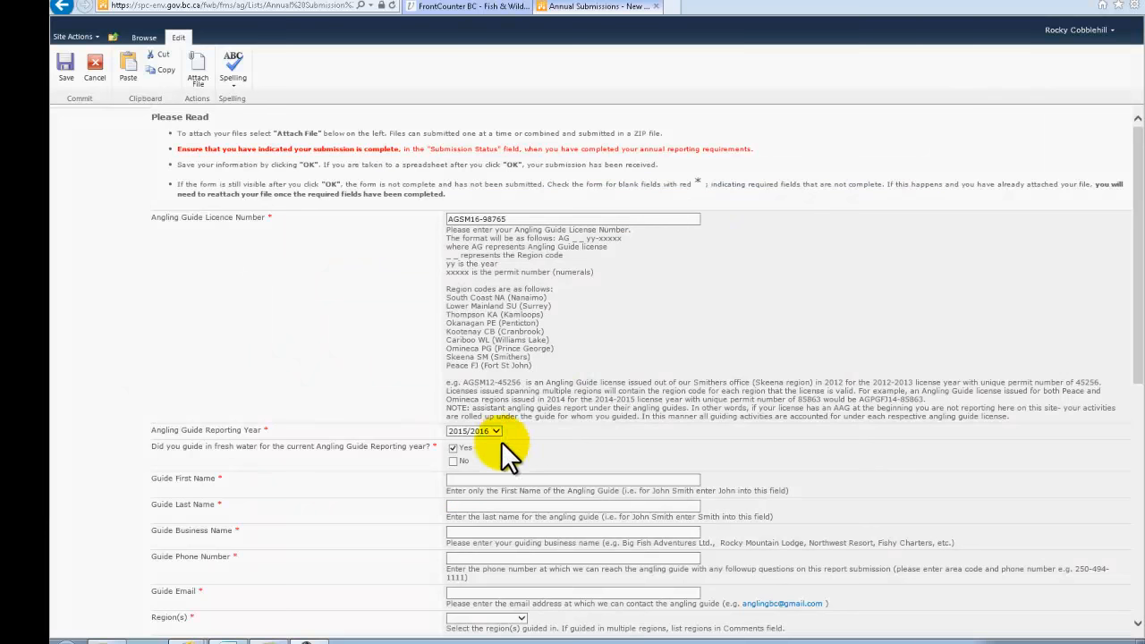
- Choose the reporting year and attempt a save, revealing the empty required fields
{"action": "left_click", "coordinate": [472, 429]}
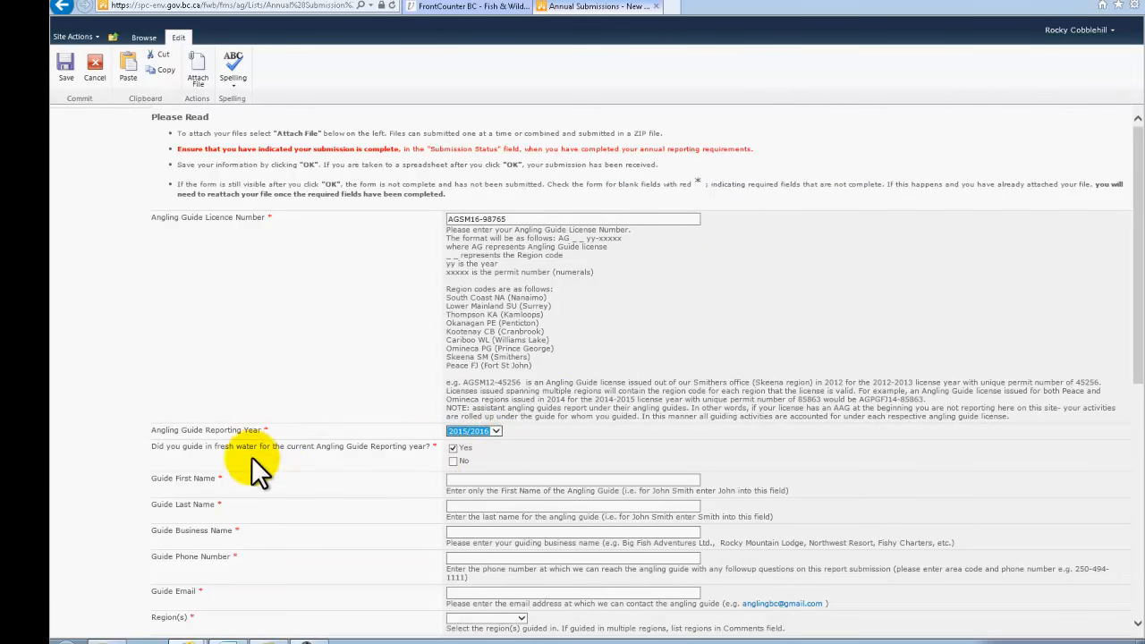
{"action": "mouse_move", "coordinate": [265, 555]}
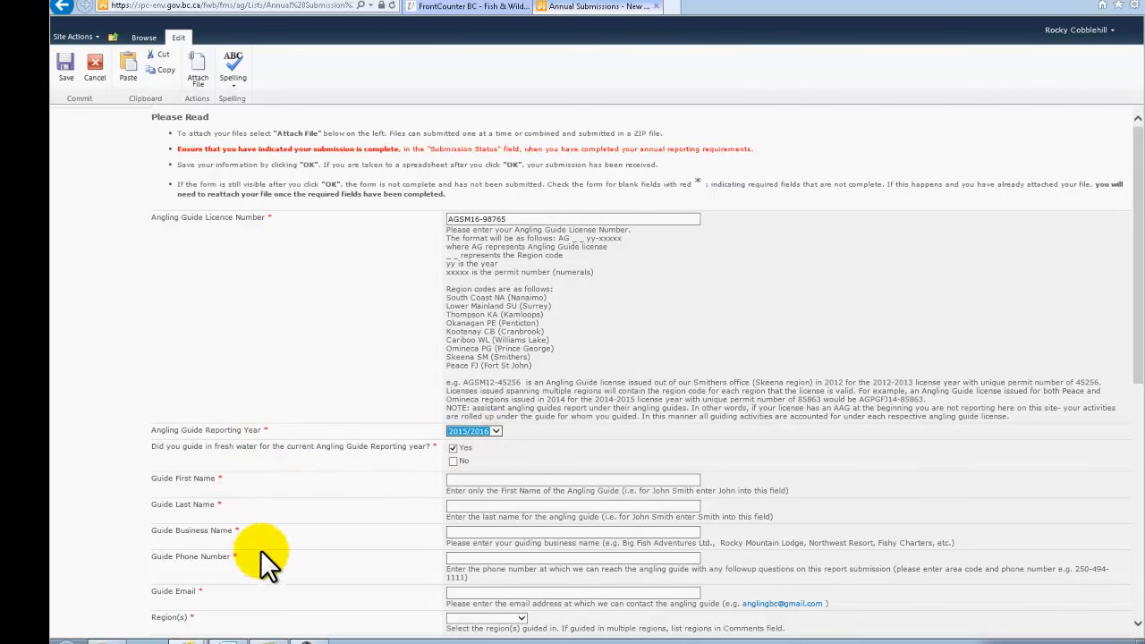
{"action": "mouse_move", "coordinate": [254, 623]}
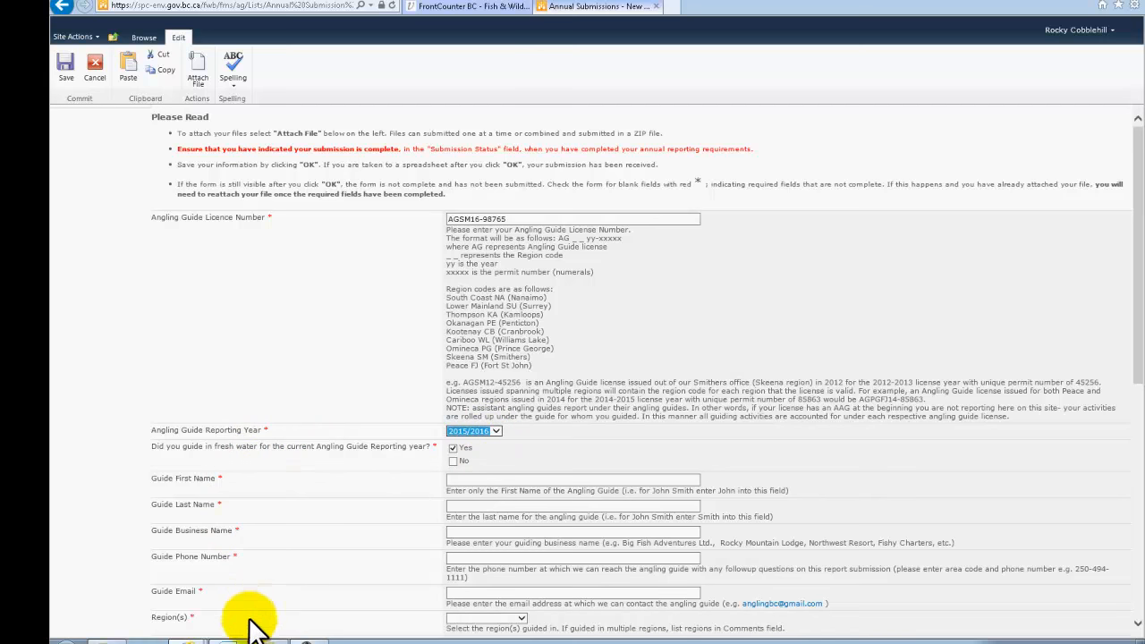
{"action": "scroll", "scroll_direction": "down", "scroll_amount": 3}
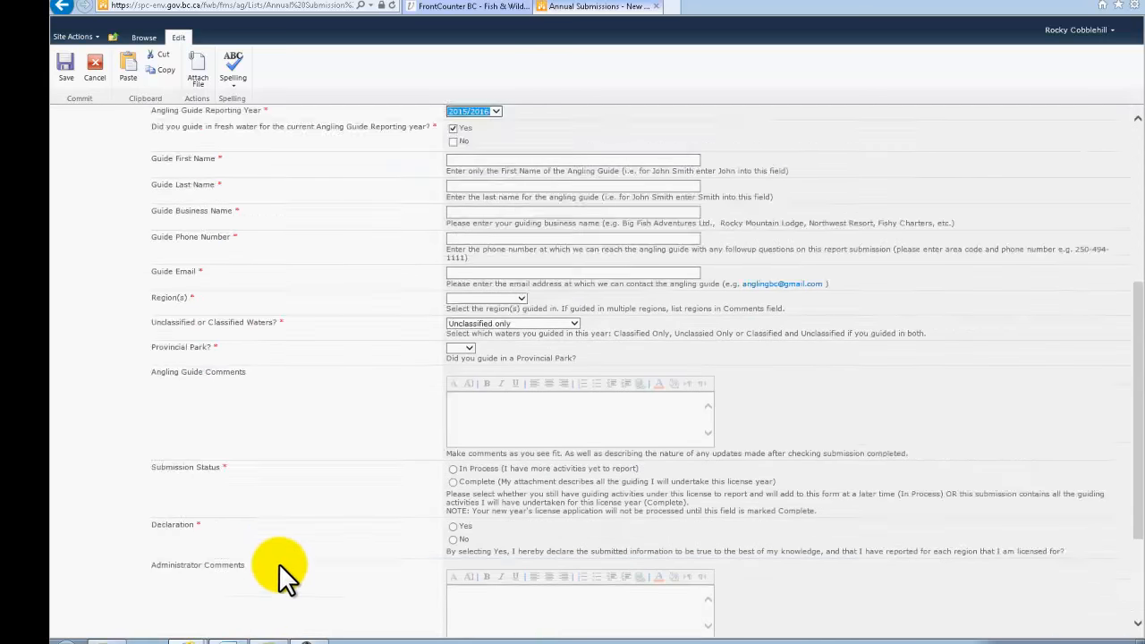
{"action": "scroll", "scroll_direction": "down", "scroll_amount": 3}
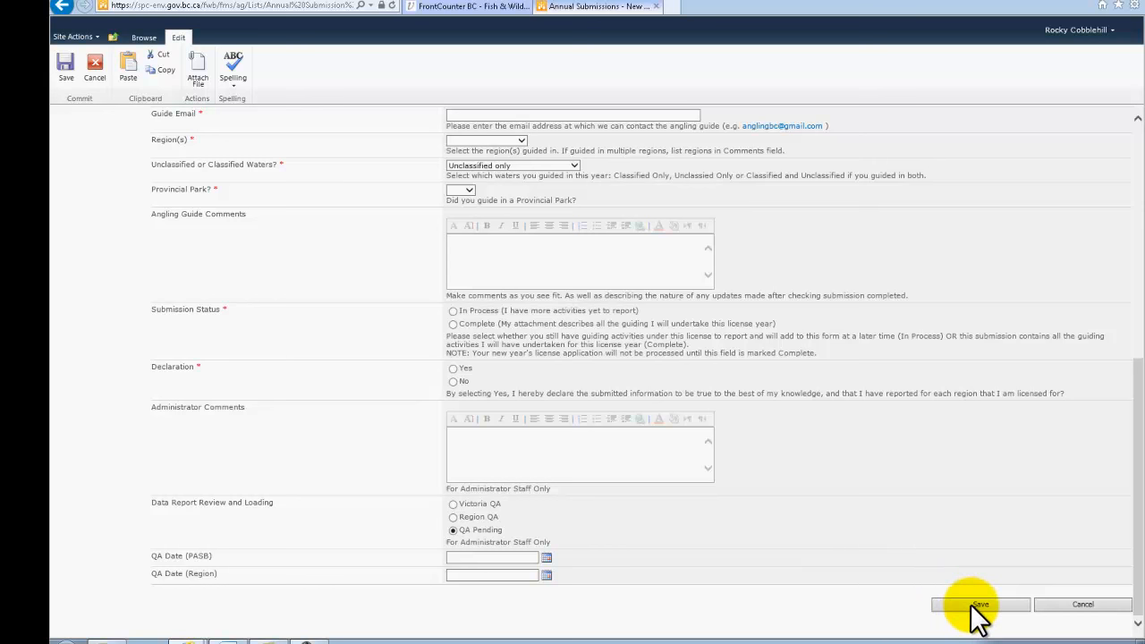
{"action": "left_click", "coordinate": [980, 605]}
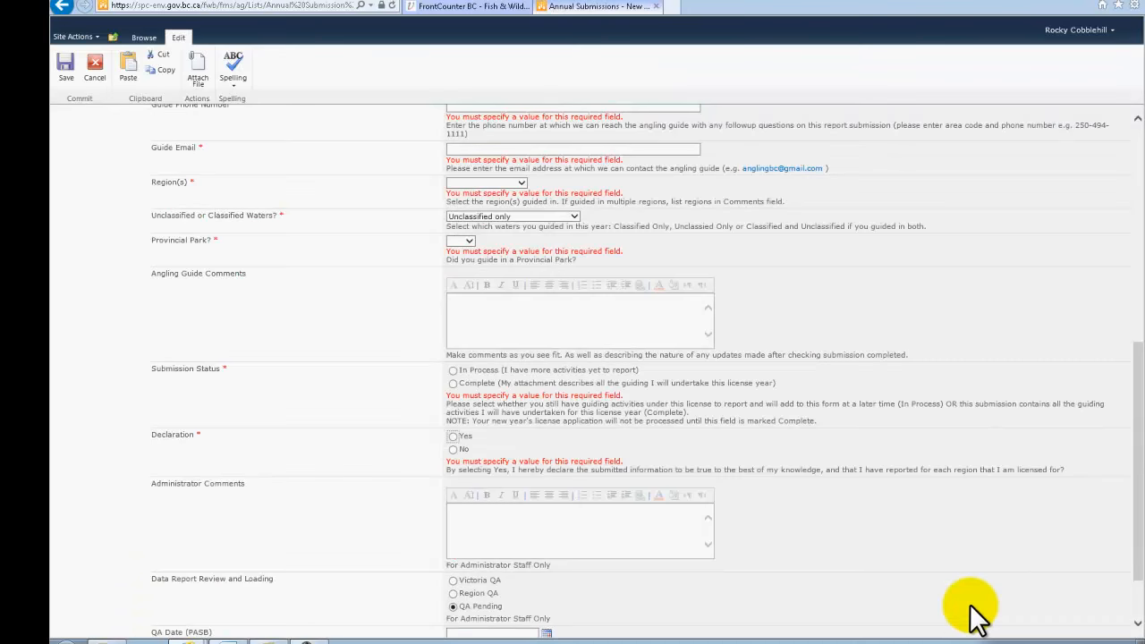
- Answer the reporting-year question Yes, enter Rocky as Guide First Name, and save
{"action": "left_click", "coordinate": [572, 148]}
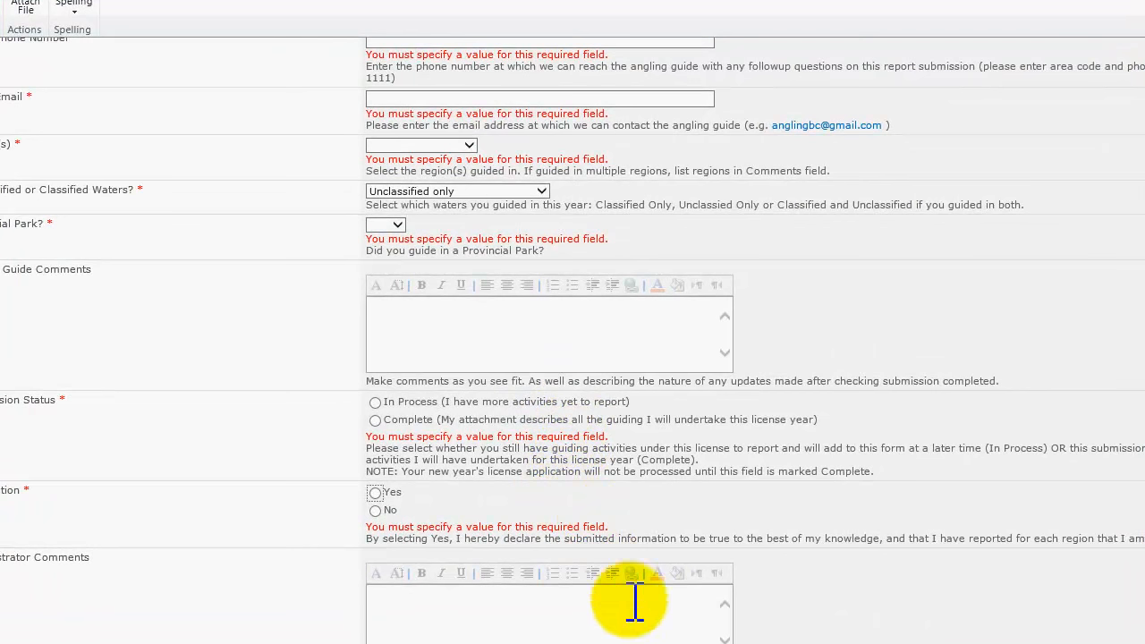
{"action": "mouse_move", "coordinate": [630, 601]}
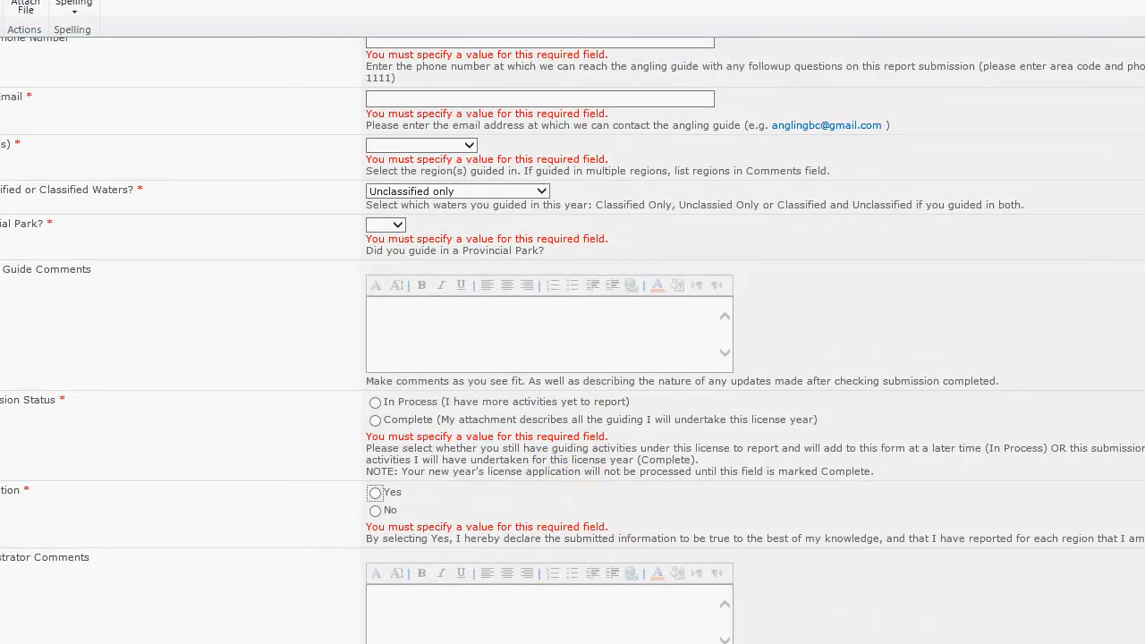
{"action": "scroll", "scroll_direction": "up", "scroll_amount": 3}
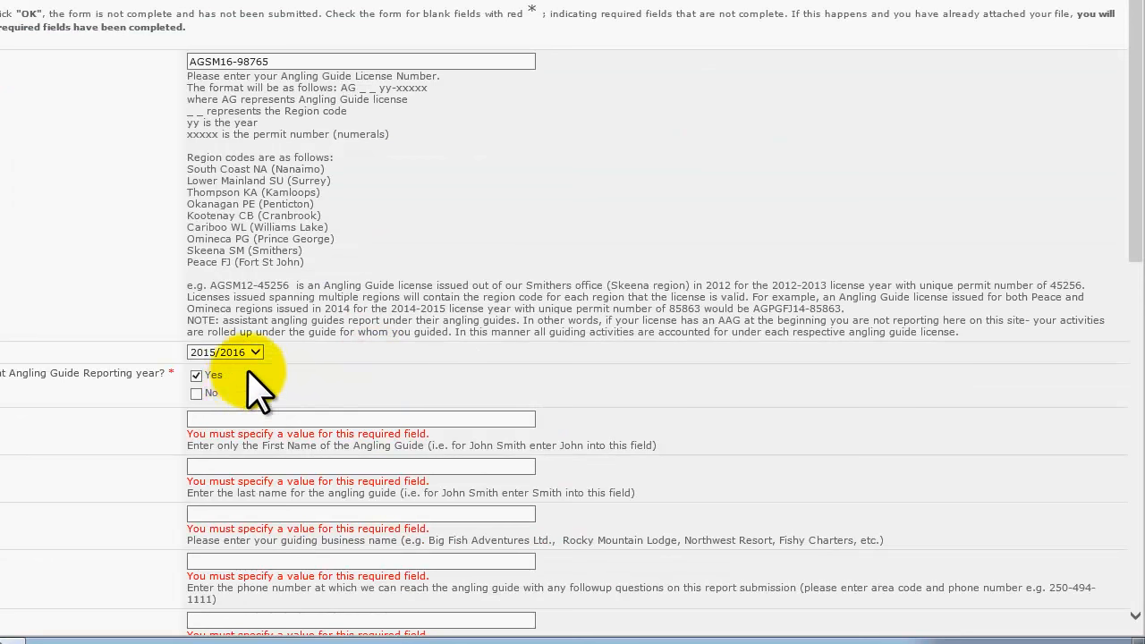
{"action": "mouse_move", "coordinate": [221, 429]}
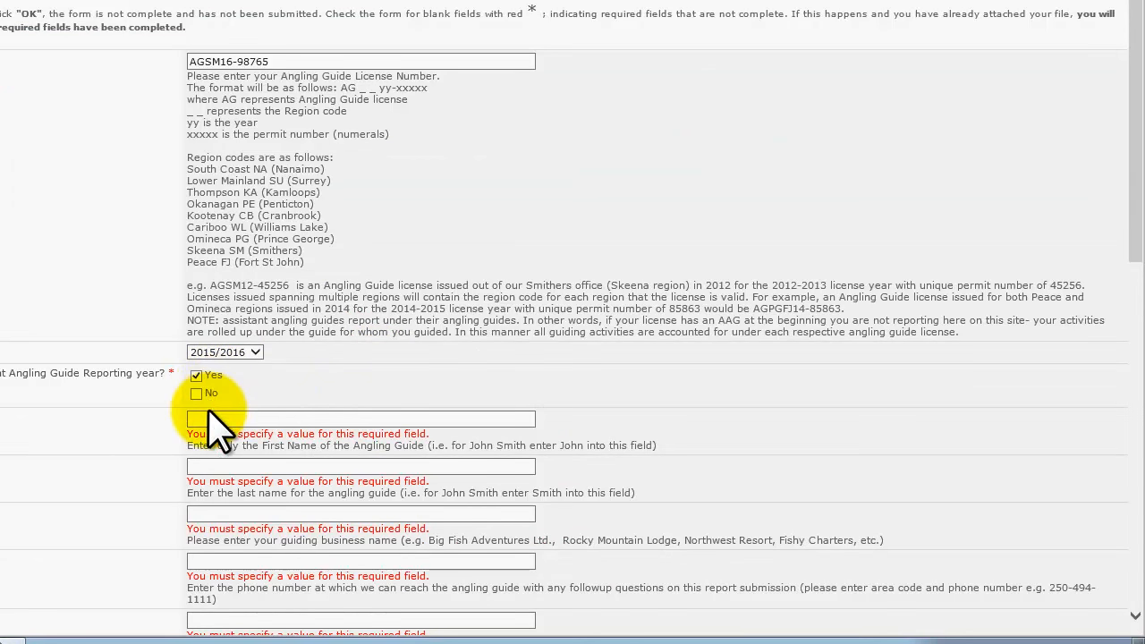
{"action": "left_click", "coordinate": [358, 419]}
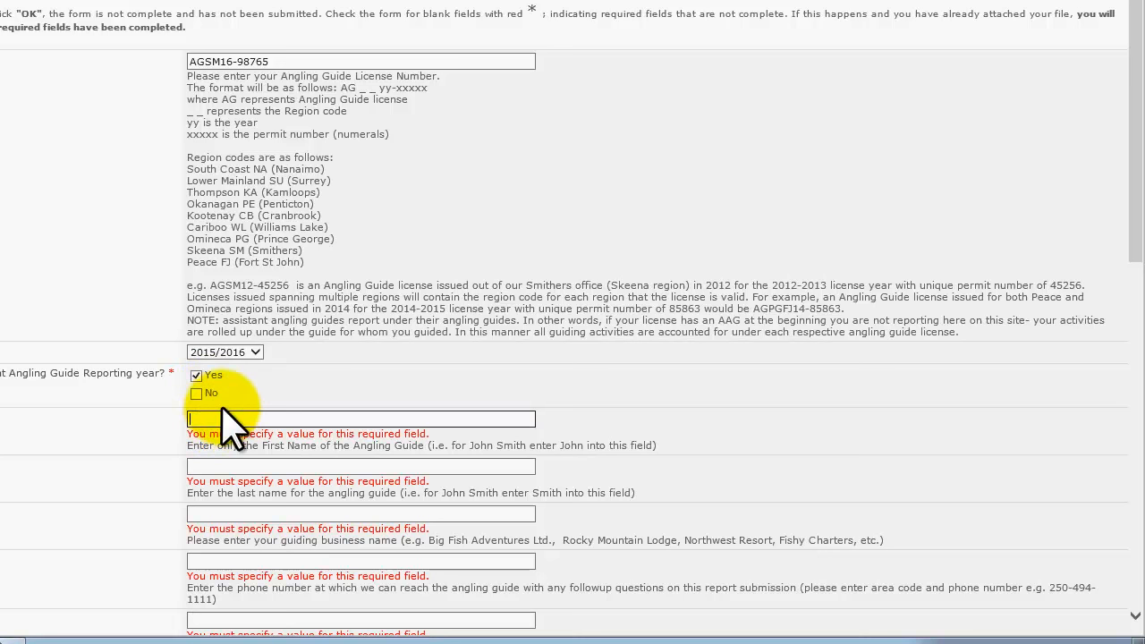
{"action": "type", "text": "Rock"}
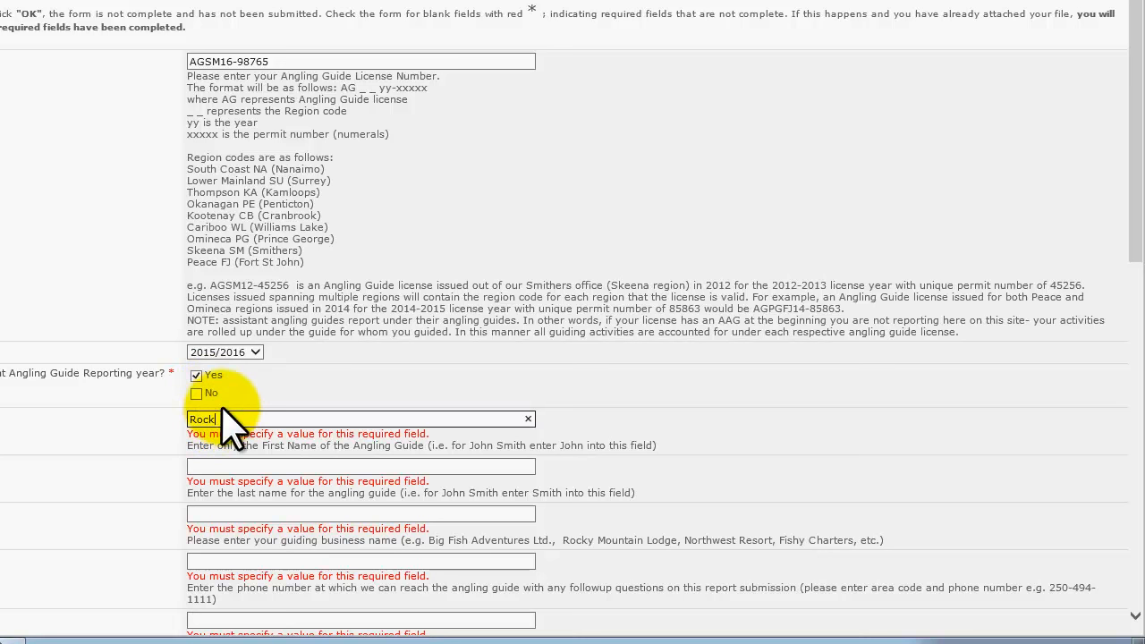
{"action": "type", "text": "y"}
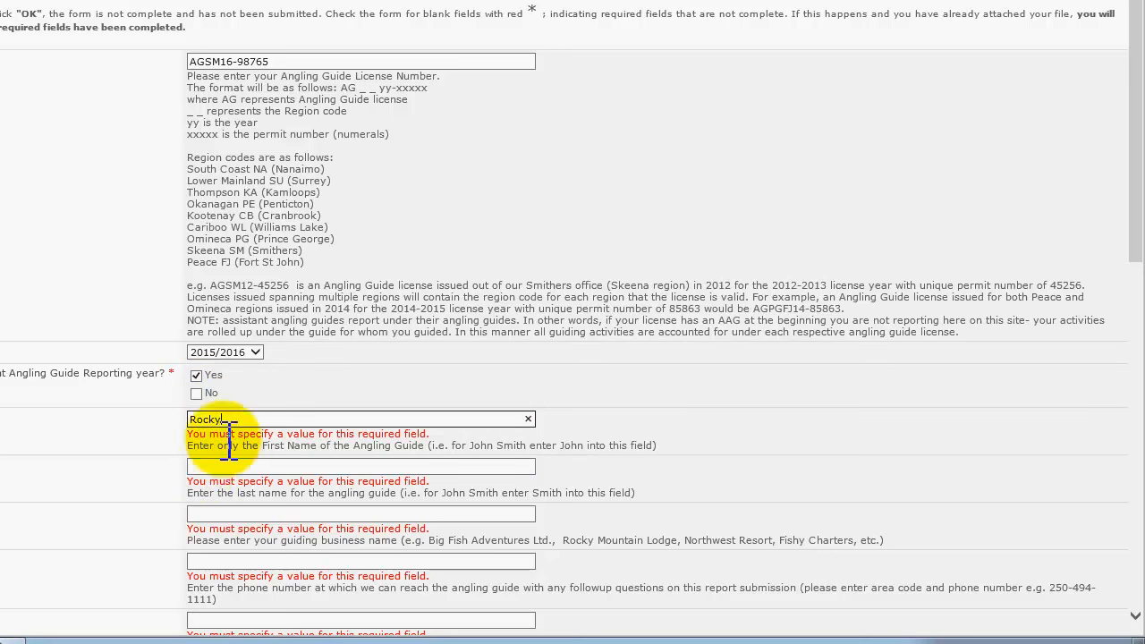
{"action": "scroll", "scroll_direction": "down", "scroll_amount": 3}
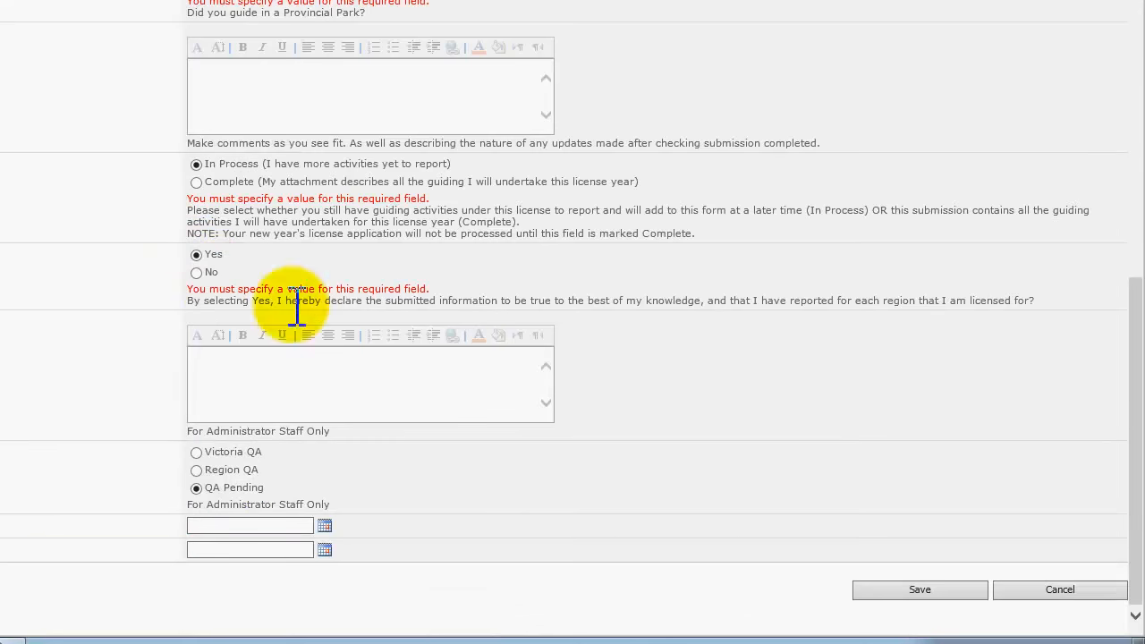
{"action": "mouse_move", "coordinate": [919, 590]}
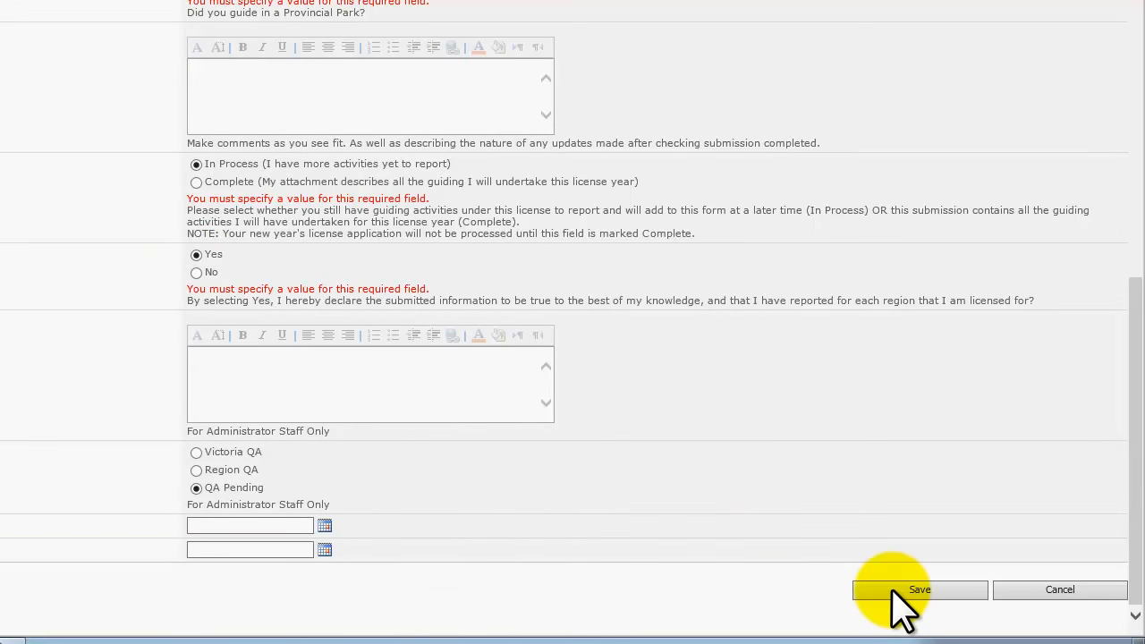
{"action": "left_click", "coordinate": [919, 591]}
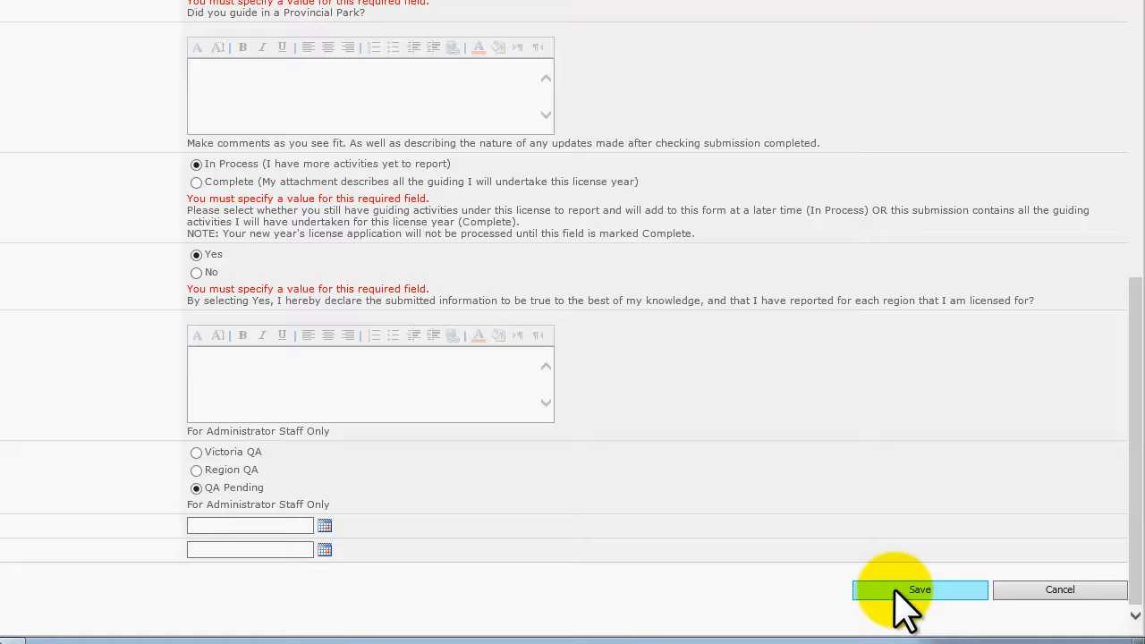
- Finish the save and bring up the item menu for the second AGSM16-98765 entry
{"action": "left_click", "coordinate": [920, 590]}
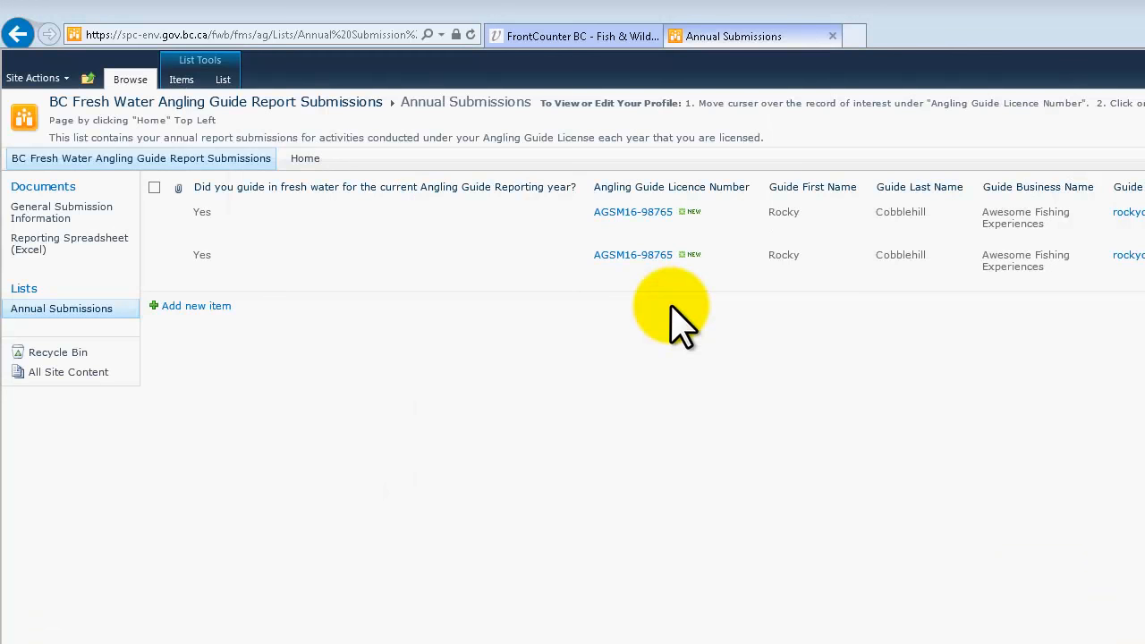
{"action": "mouse_move", "coordinate": [665, 290]}
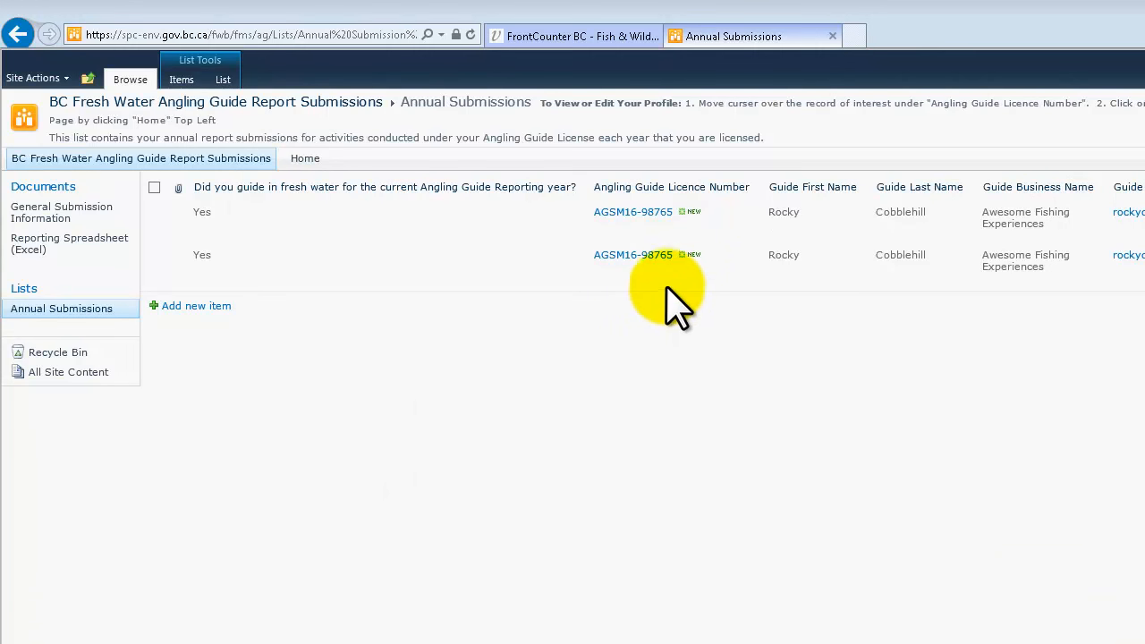
{"action": "mouse_move", "coordinate": [759, 268]}
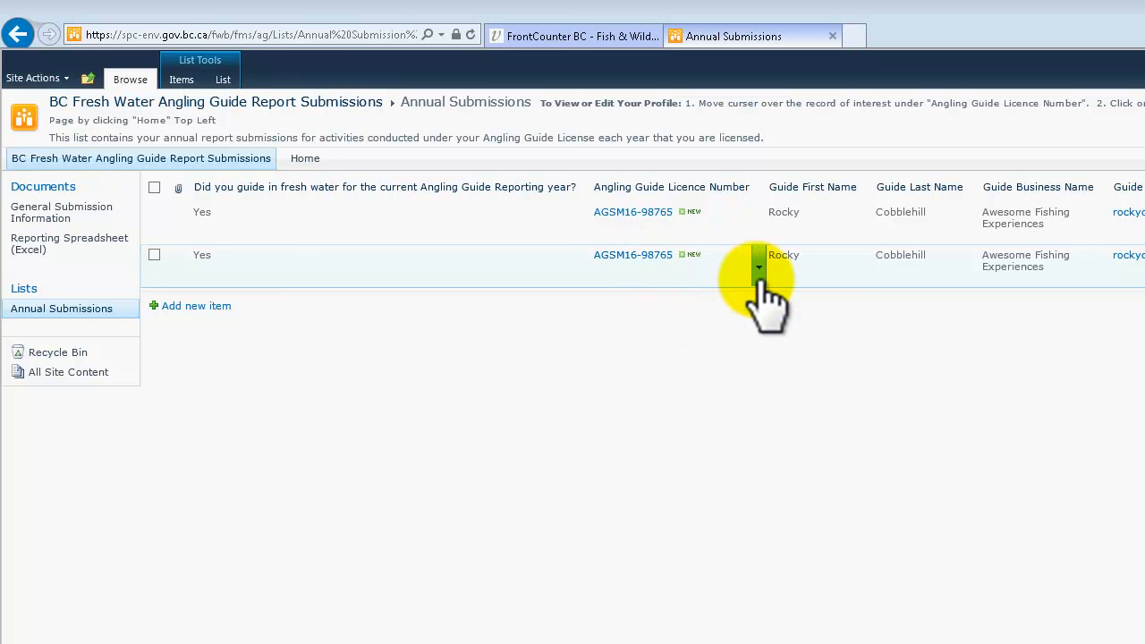
{"action": "left_click", "coordinate": [759, 266]}
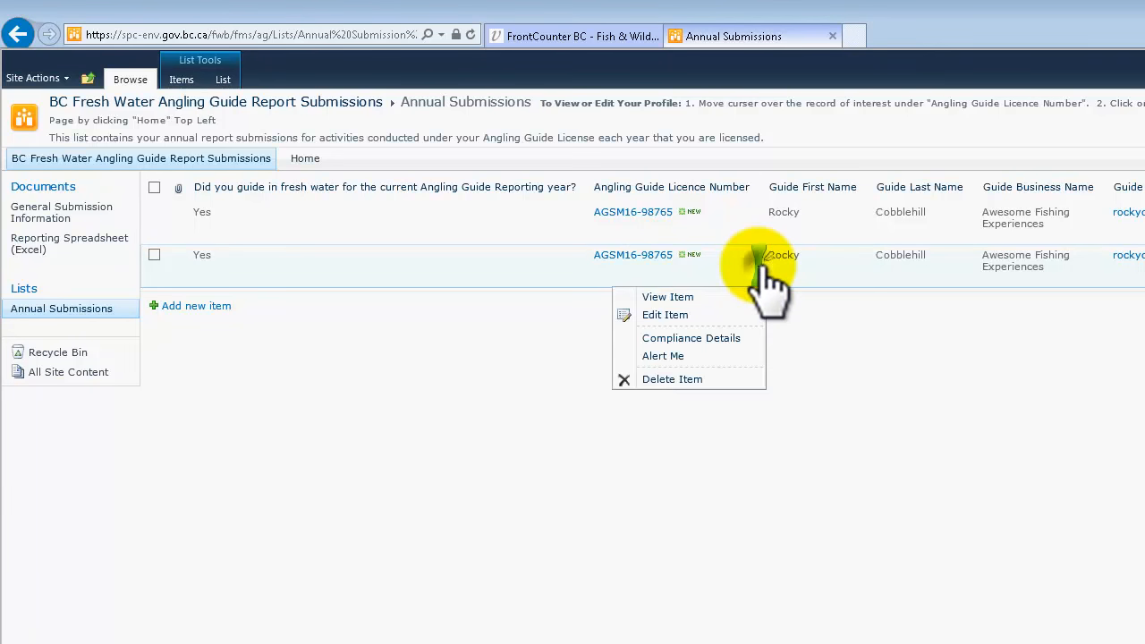
{"action": "mouse_move", "coordinate": [716, 297]}
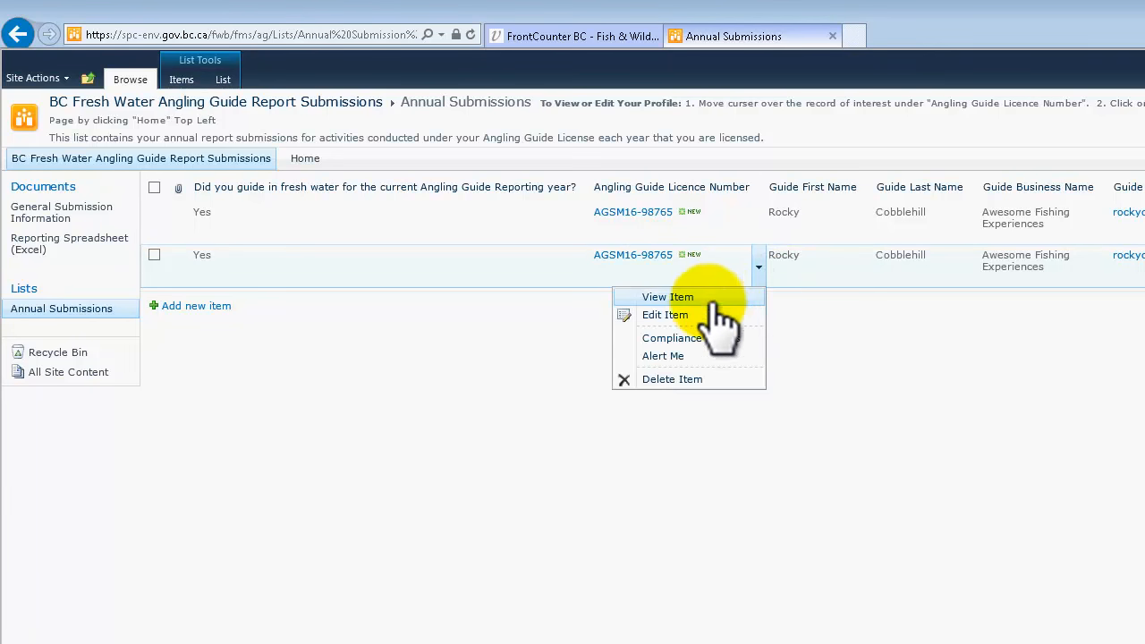
{"action": "mouse_move", "coordinate": [660, 315]}
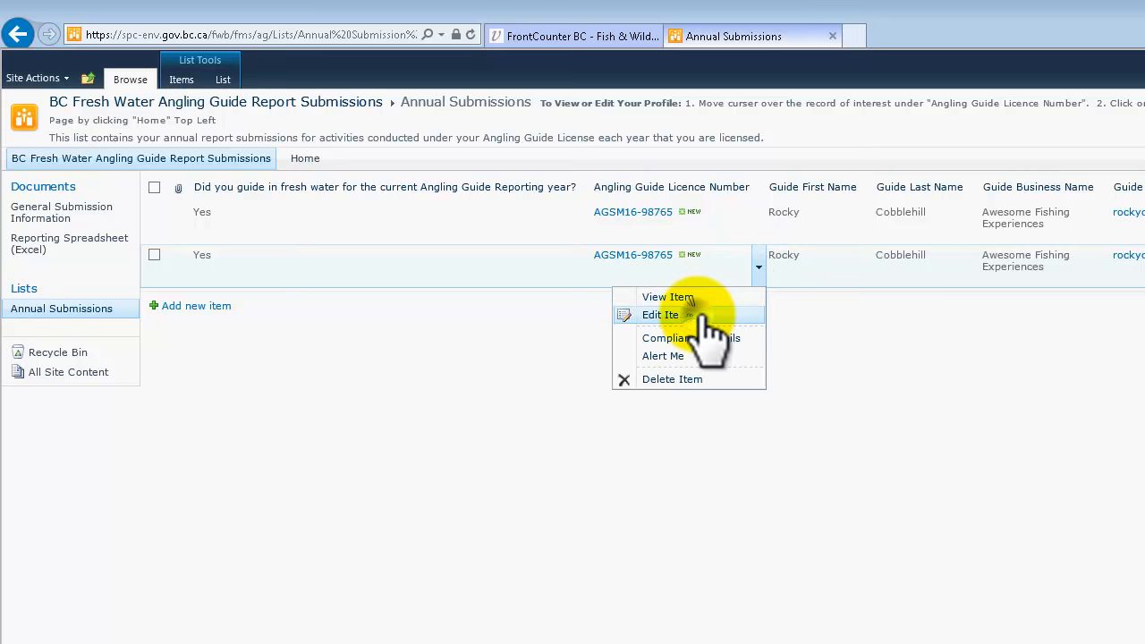
- Edit the submission and attach SM16-12345.xlsx from C:\Temp
{"action": "left_click", "coordinate": [660, 315]}
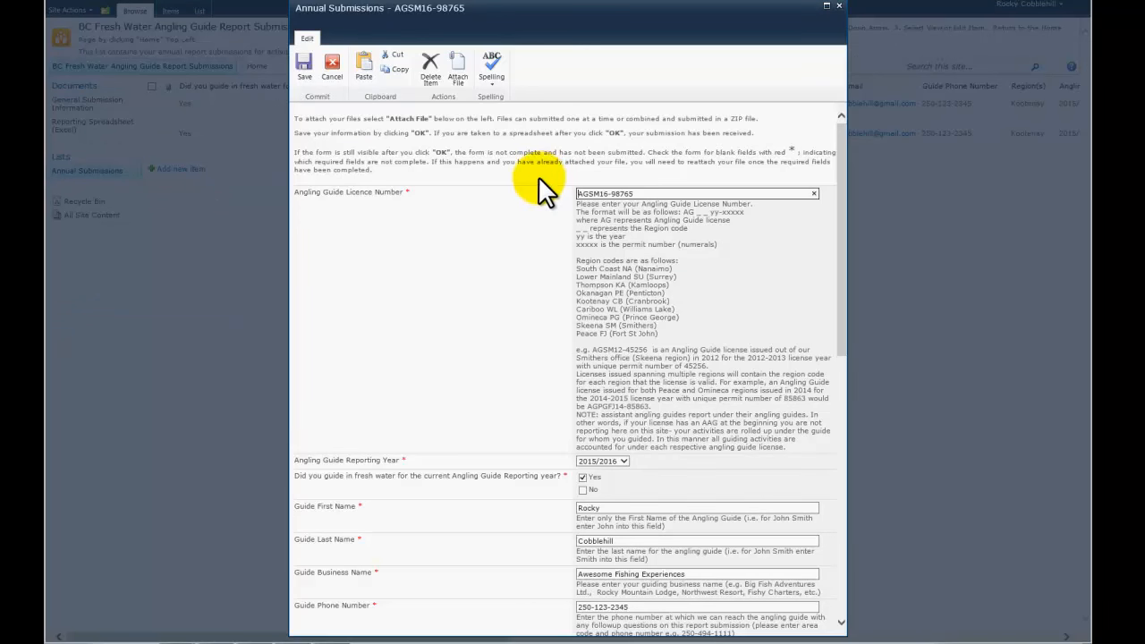
{"action": "mouse_move", "coordinate": [515, 211]}
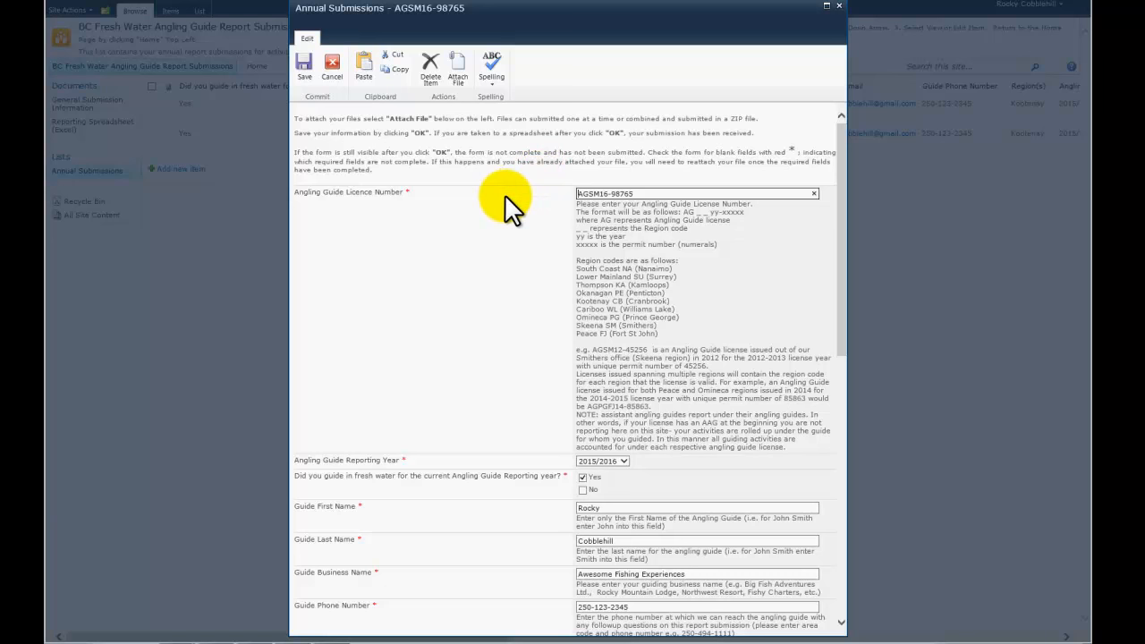
{"action": "mouse_move", "coordinate": [458, 64]}
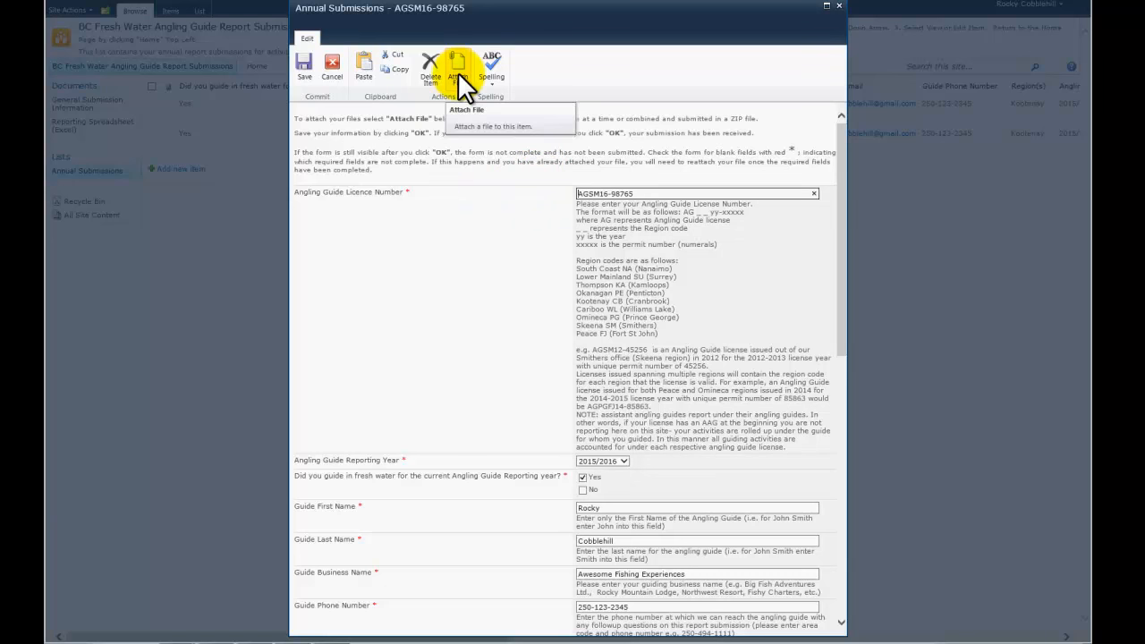
{"action": "left_click", "coordinate": [465, 109]}
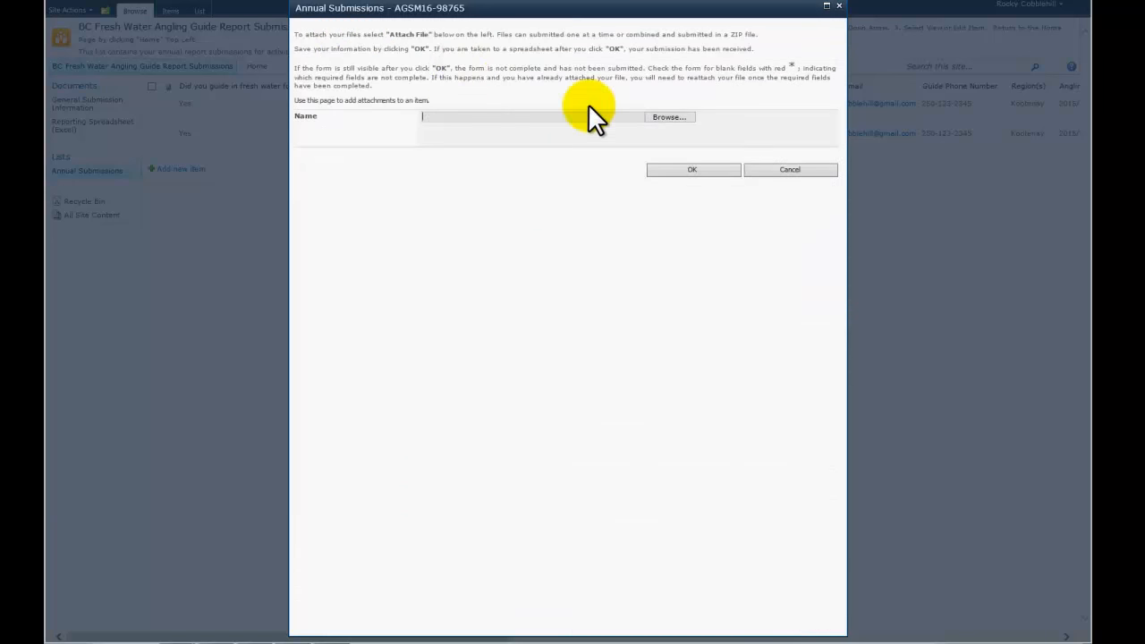
{"action": "left_click", "coordinate": [669, 116]}
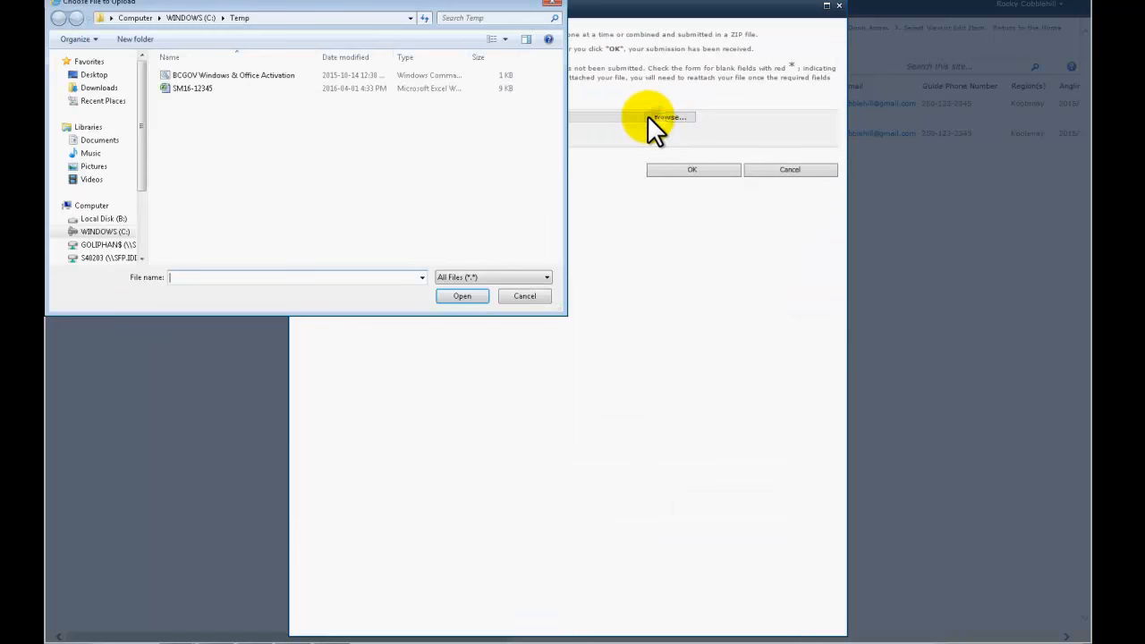
{"action": "left_click", "coordinate": [194, 88]}
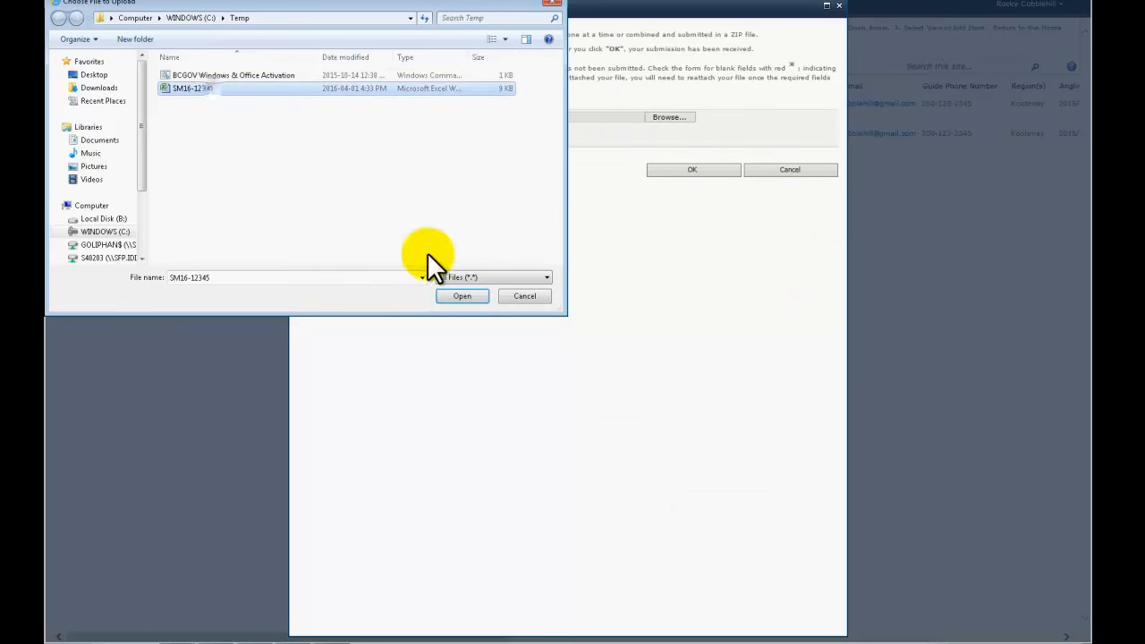
{"action": "left_click", "coordinate": [461, 297]}
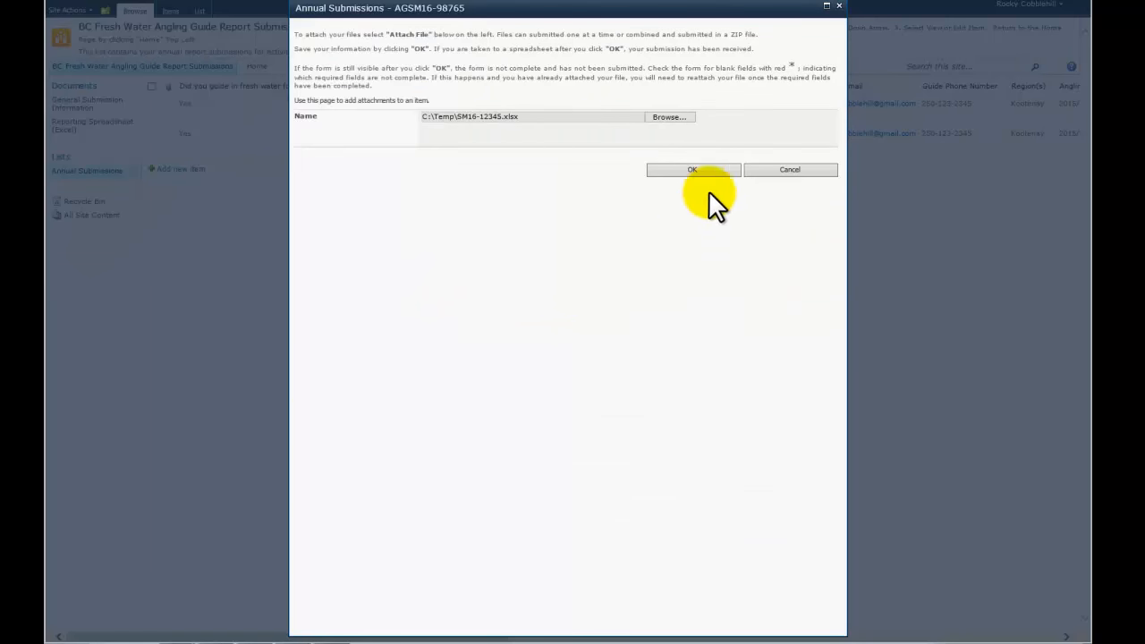
{"action": "left_click", "coordinate": [692, 170]}
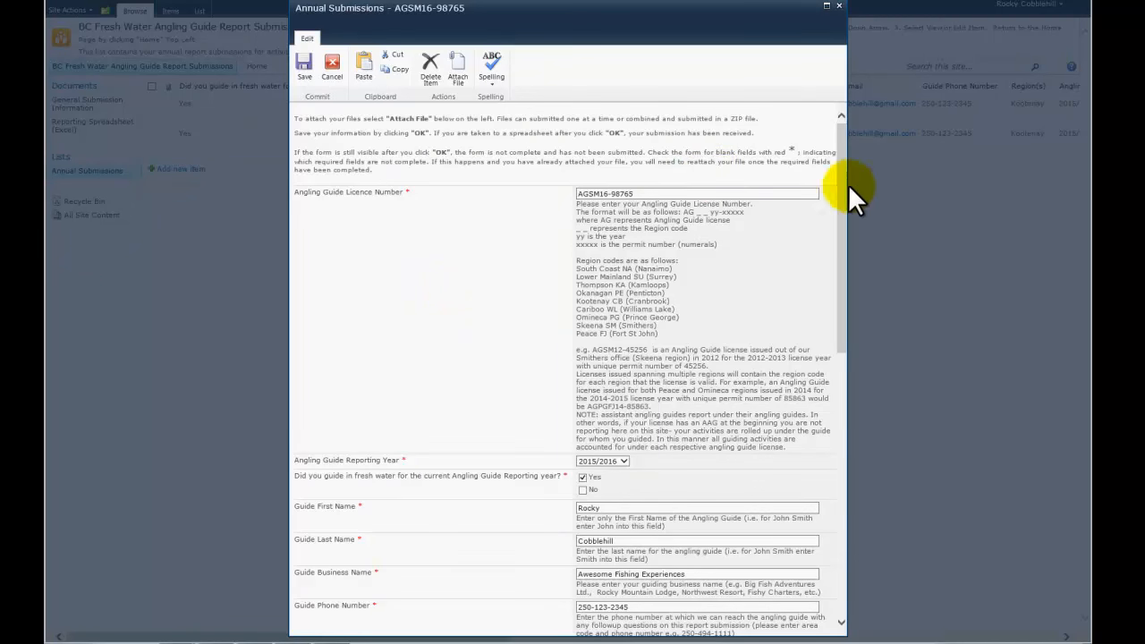
- Save the edited submission with SM16-12345.xlsx attached, returning to Annual Submissions
{"action": "scroll", "scroll_direction": "down", "scroll_amount": 3}
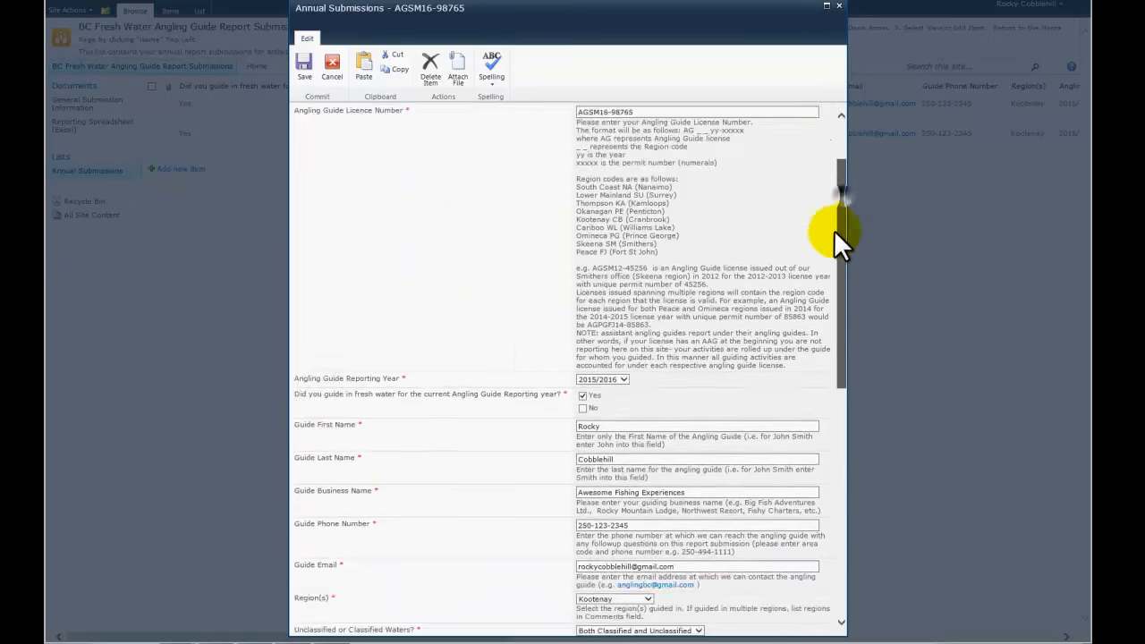
{"action": "scroll", "scroll_direction": "down", "scroll_amount": 3}
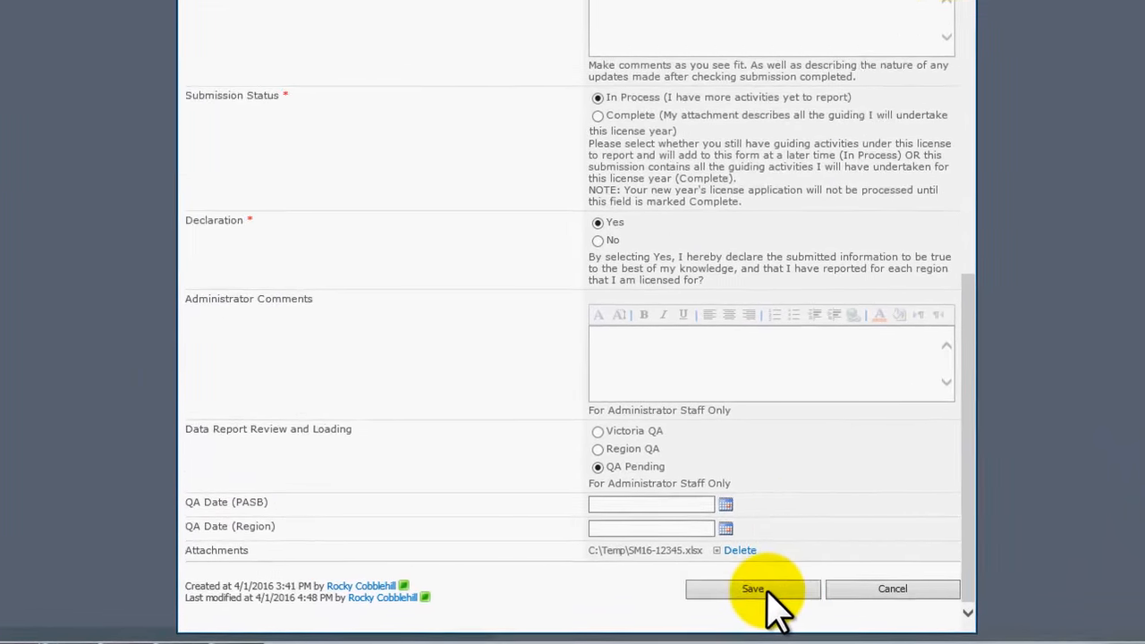
{"action": "left_click", "coordinate": [751, 589]}
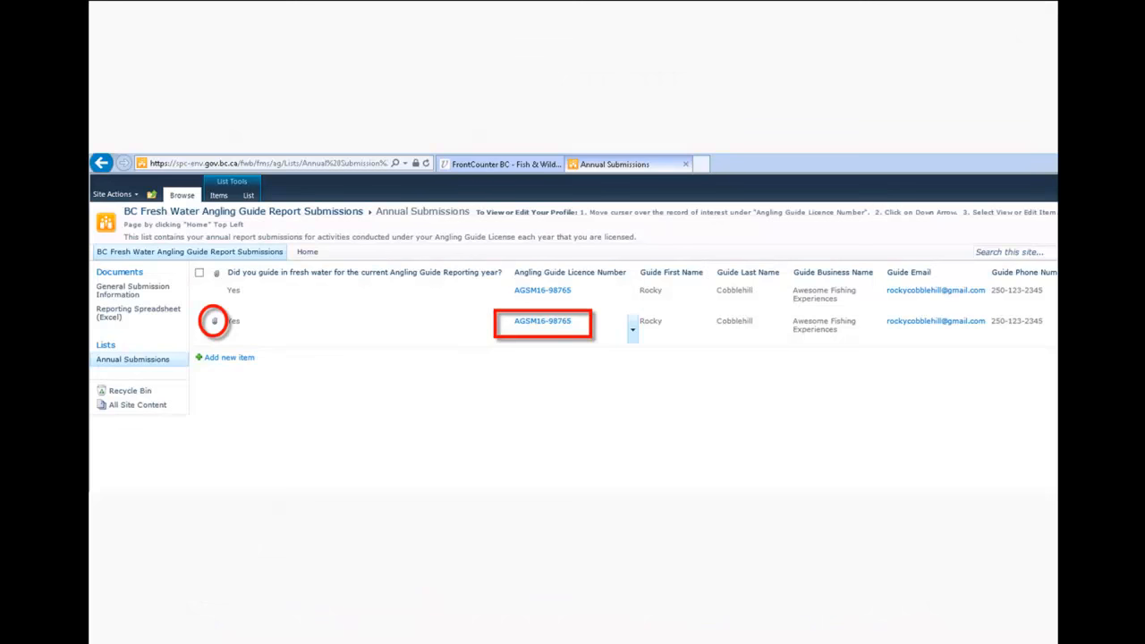